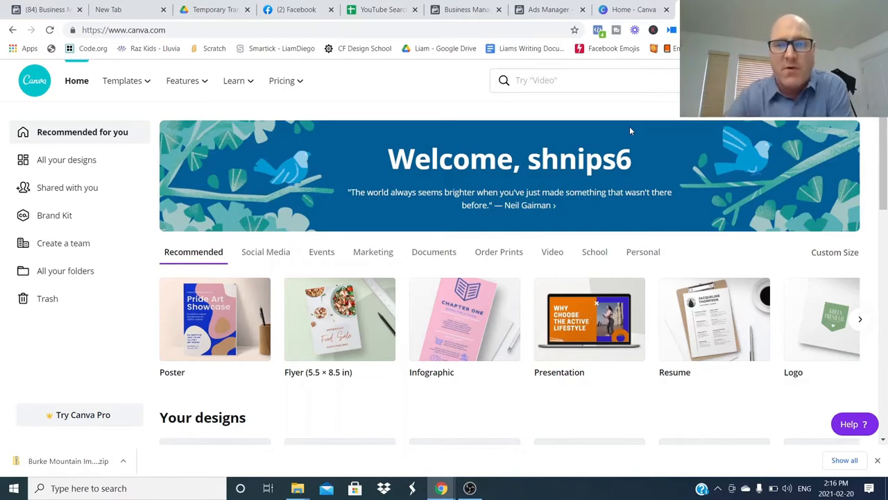
Switch to the Ads Manager table listing ten ads with results, reach and cost per lead
click(835, 252)
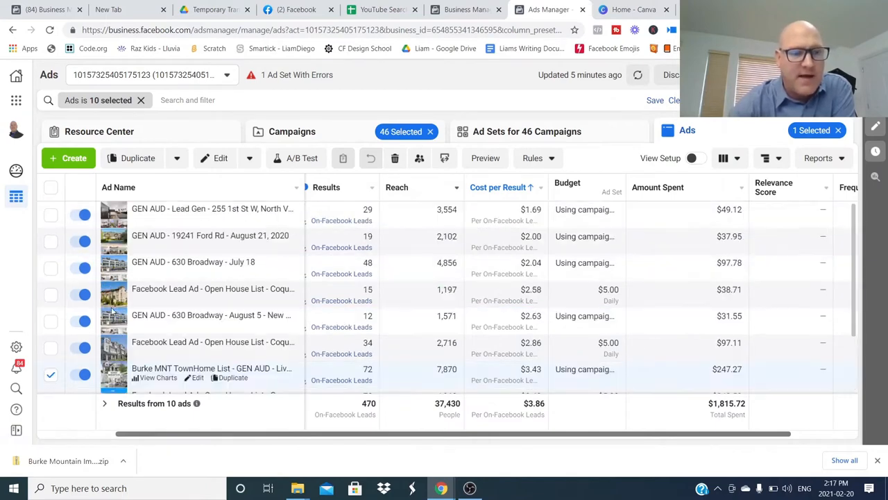
mouse_move(208, 288)
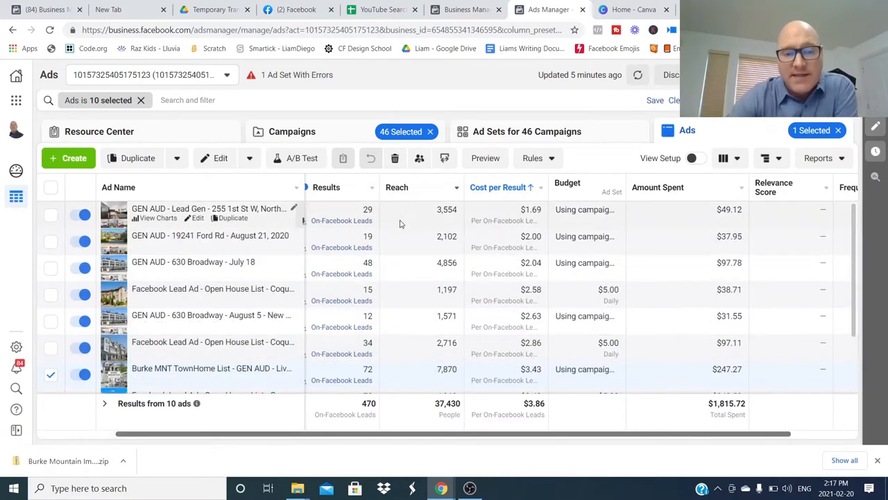
mouse_move(313, 210)
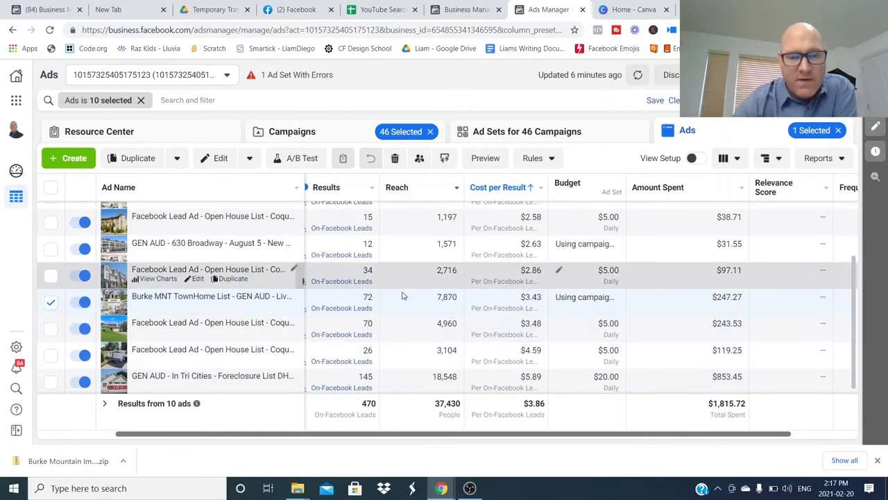
mouse_move(386, 349)
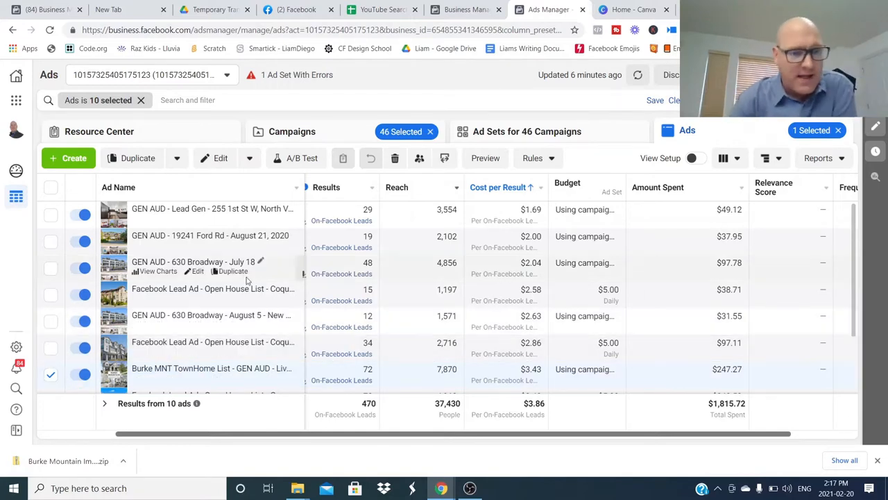
click(50, 374)
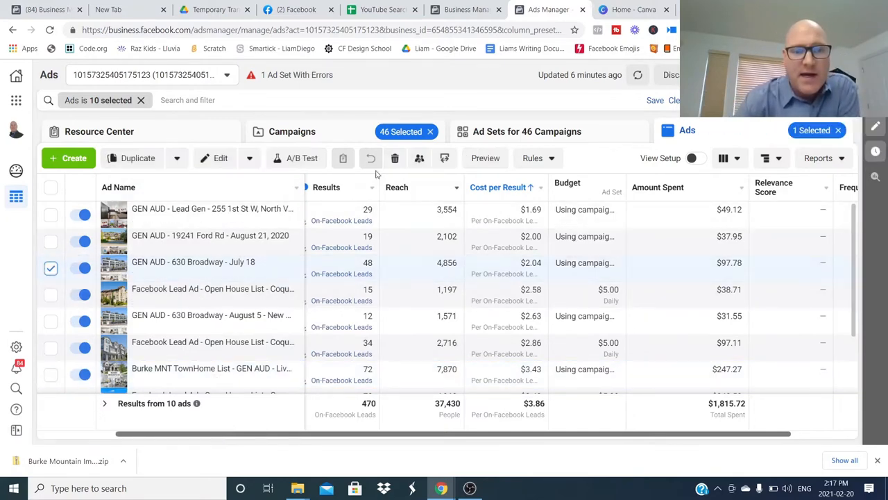
click(485, 157)
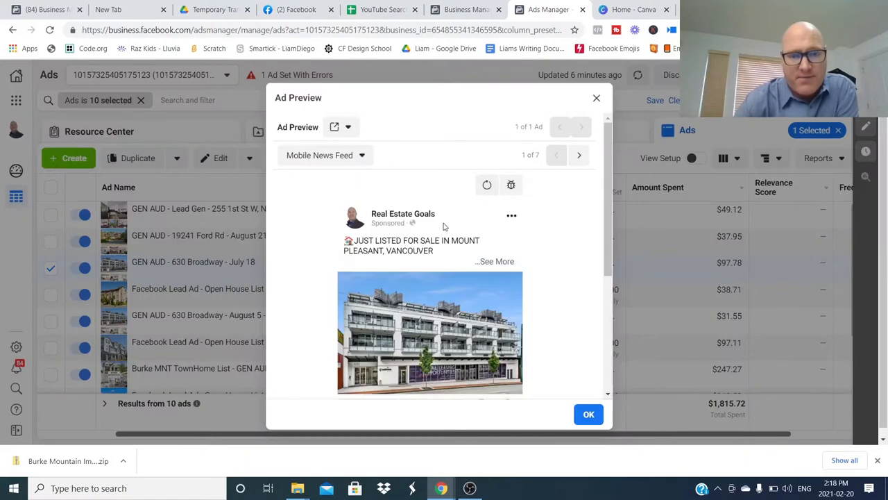
scroll(down, 3)
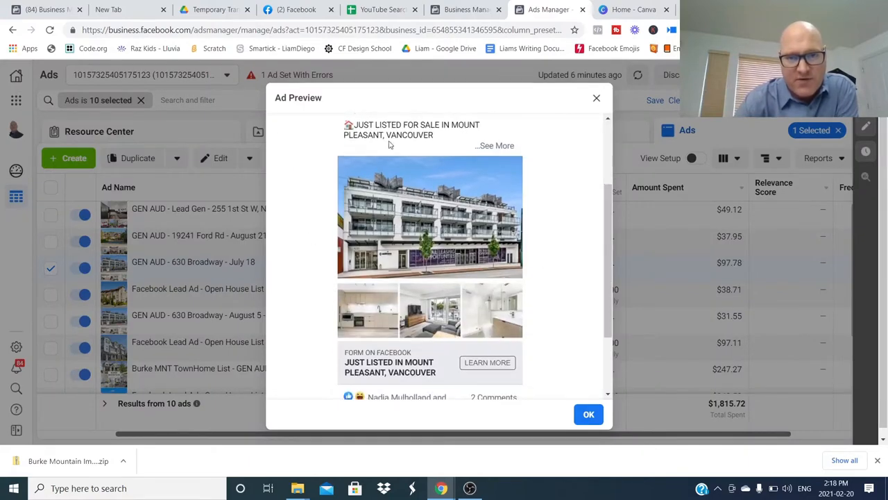
click(589, 414)
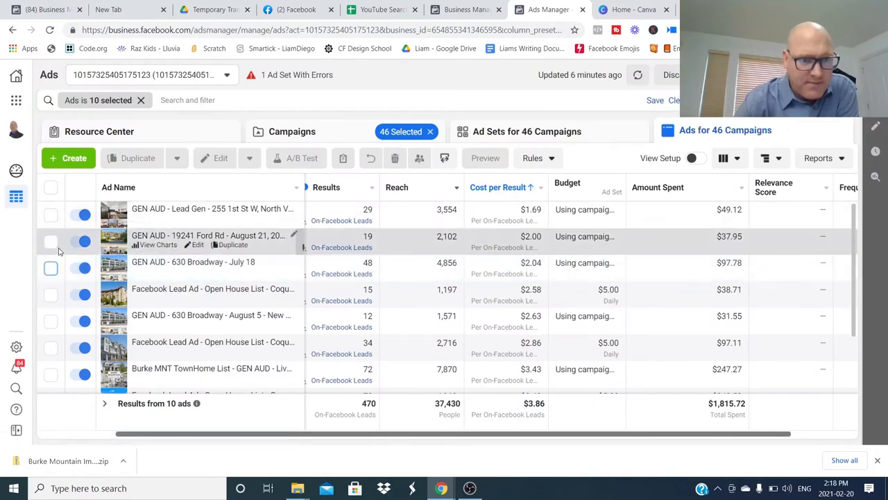
click(50, 242)
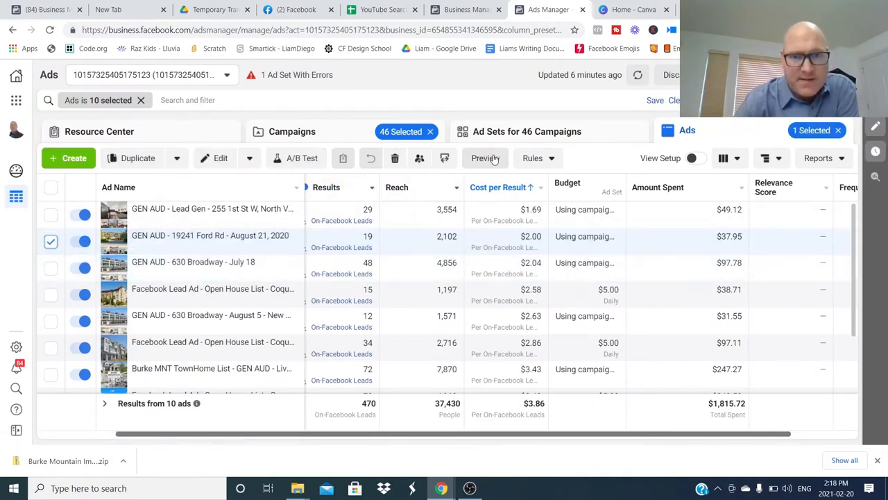
click(485, 158)
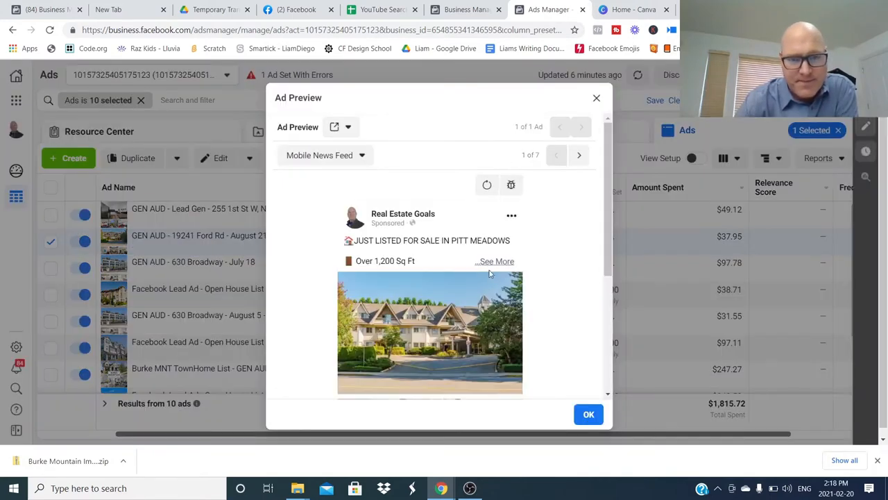
scroll(down, 3)
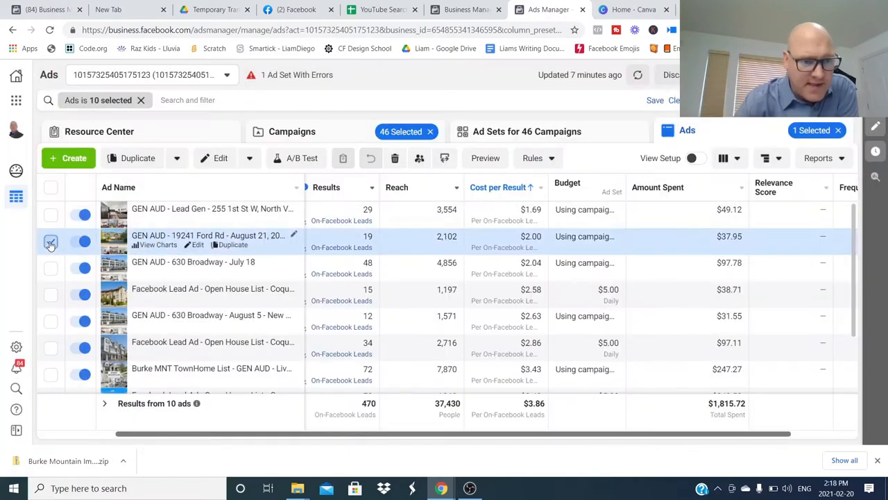
click(50, 241)
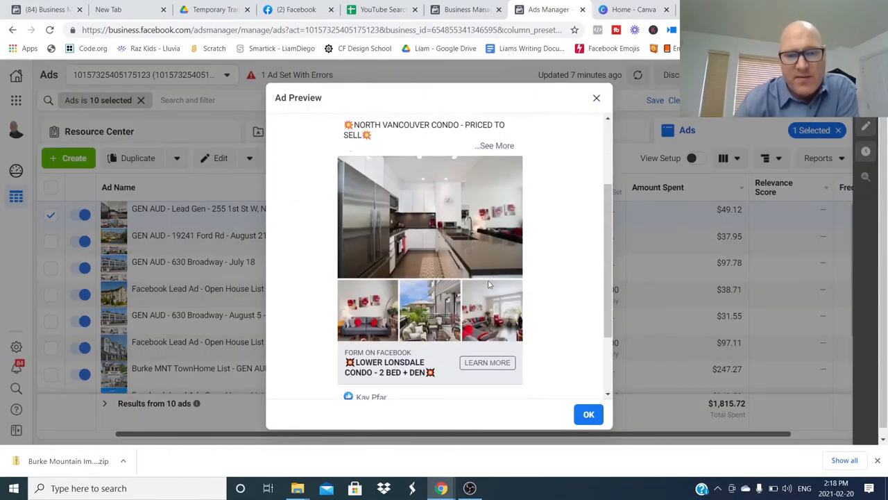
click(588, 414)
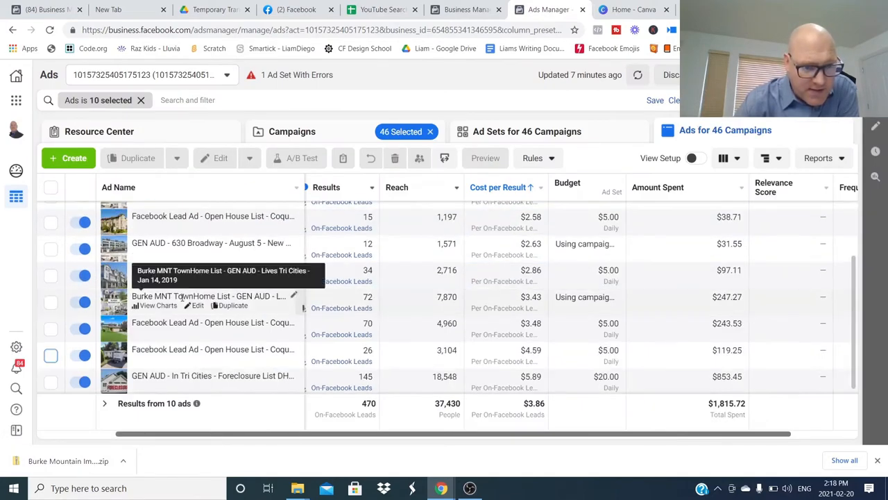
click(51, 302)
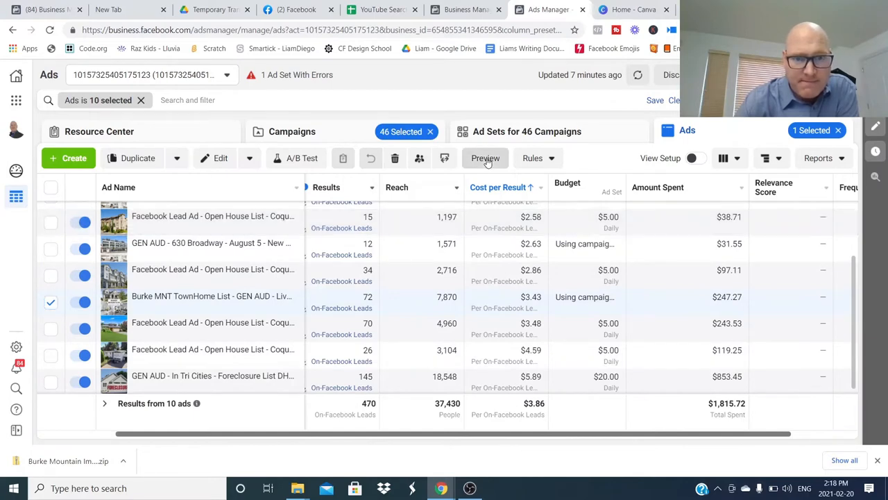
click(485, 158)
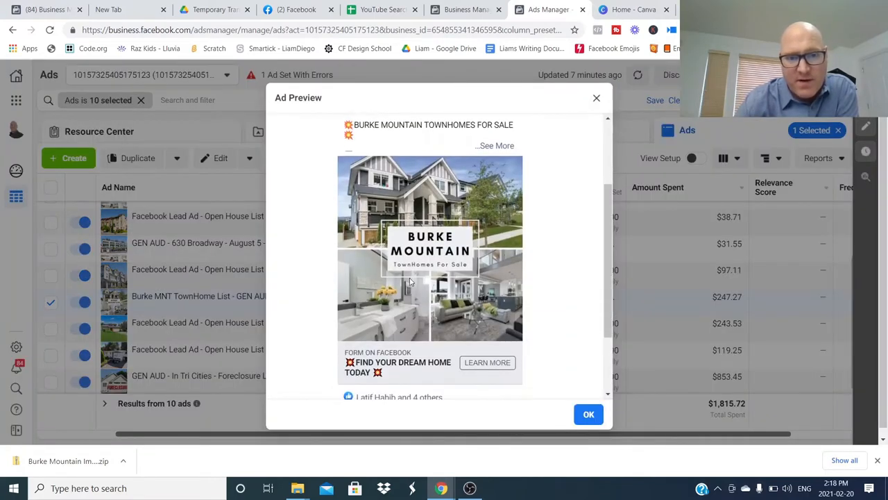
click(588, 414)
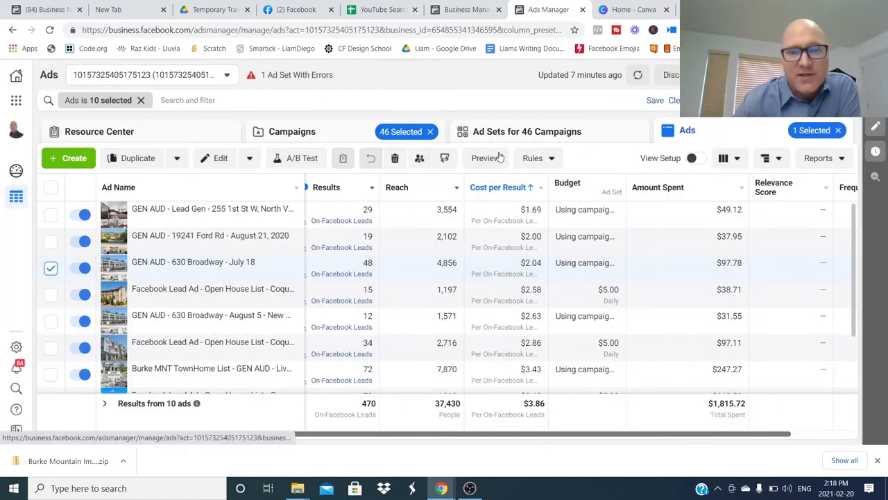
click(486, 157)
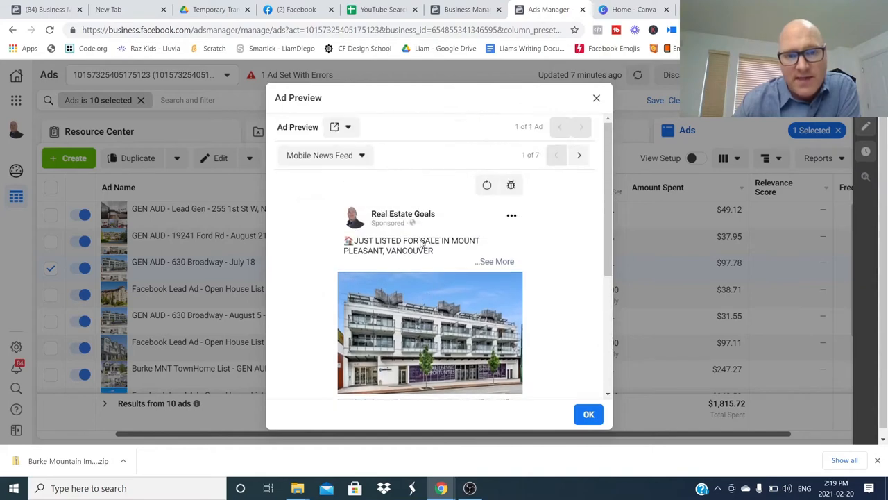
scroll(down, 3)
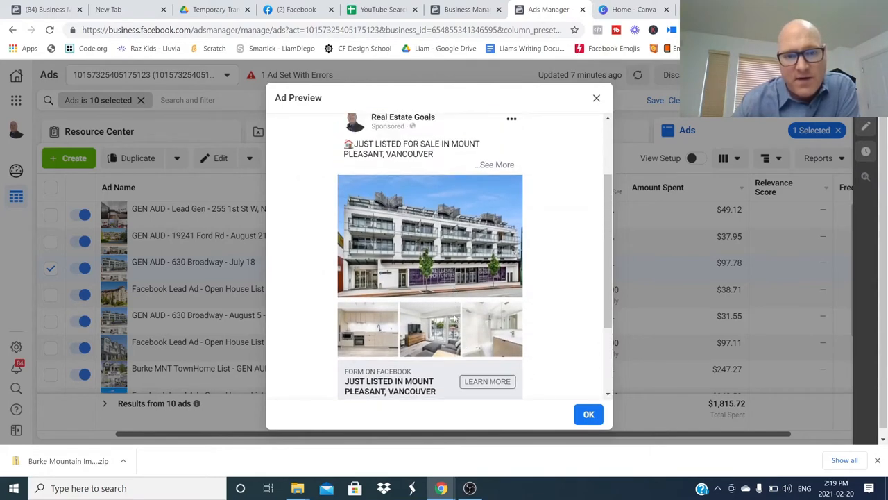
click(589, 414)
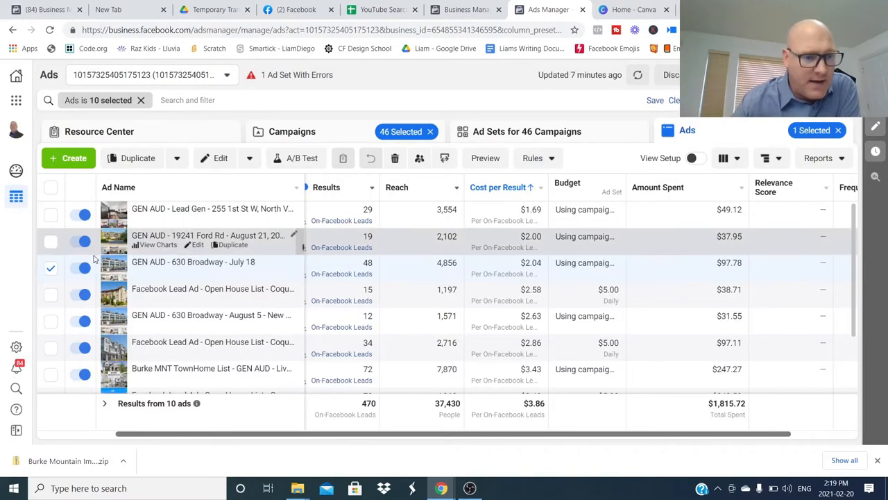
scroll(down, 3)
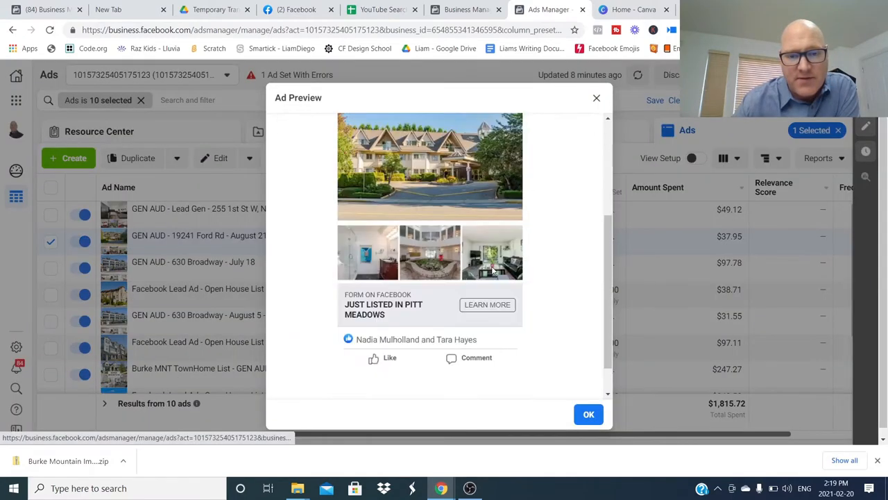
click(588, 414)
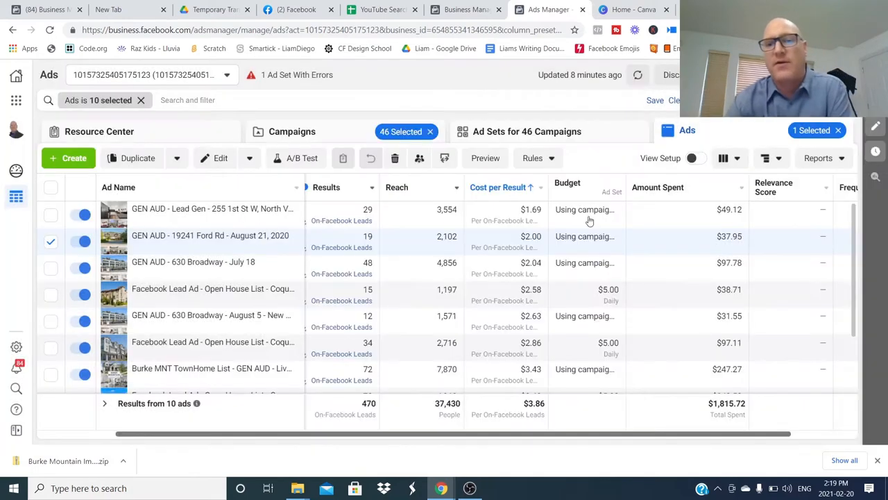
Return to the Home - Canva browser tab
click(631, 9)
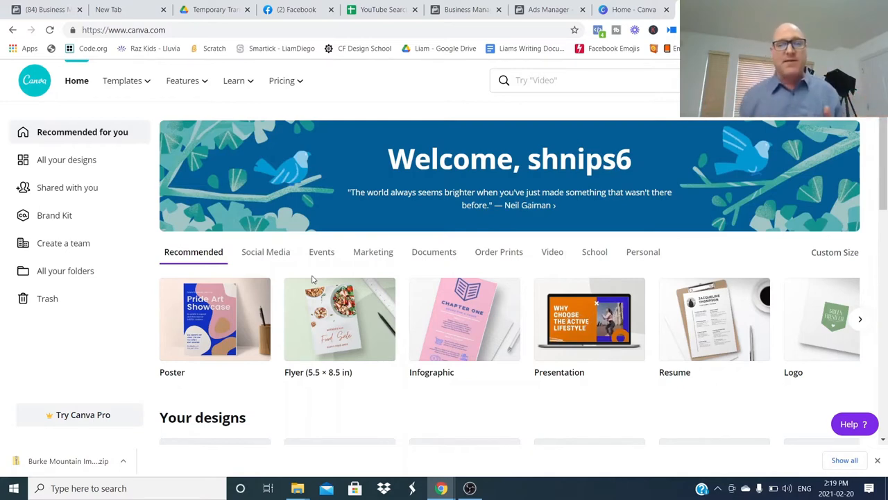
mouse_move(387, 327)
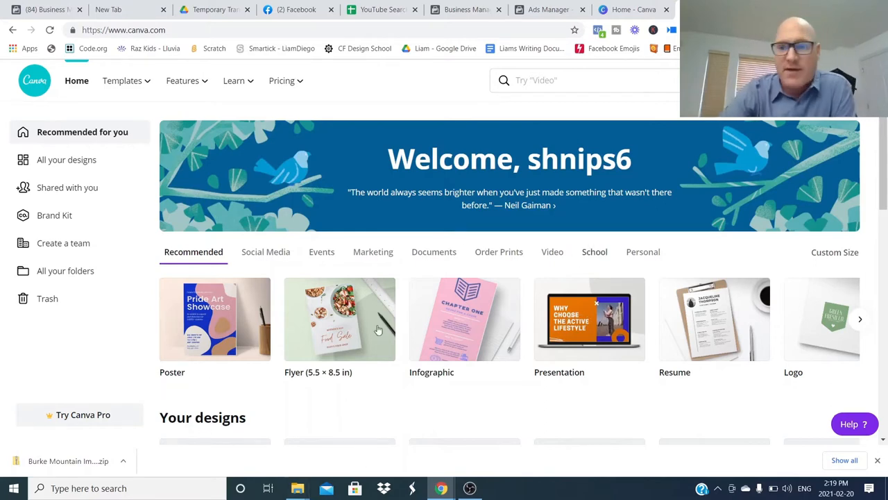
mouse_move(571, 211)
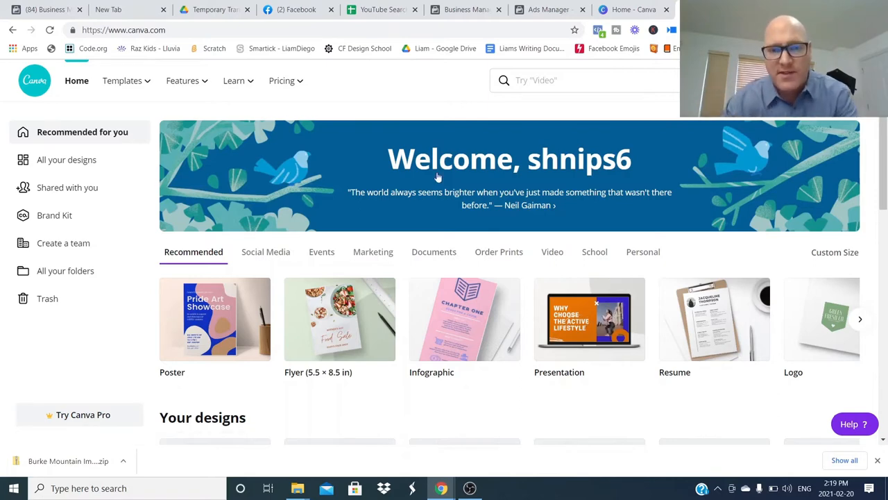
Search Canva's home page for 'facebook' ad design types
click(582, 80)
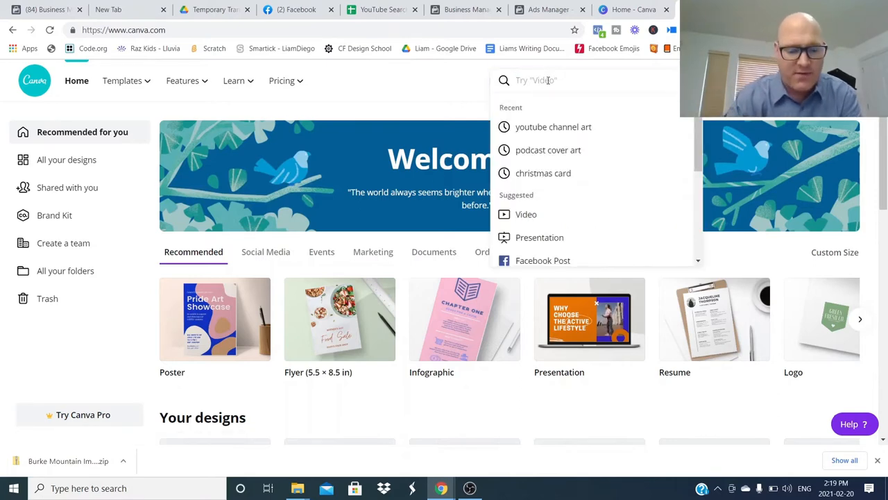
text(facebook ad)
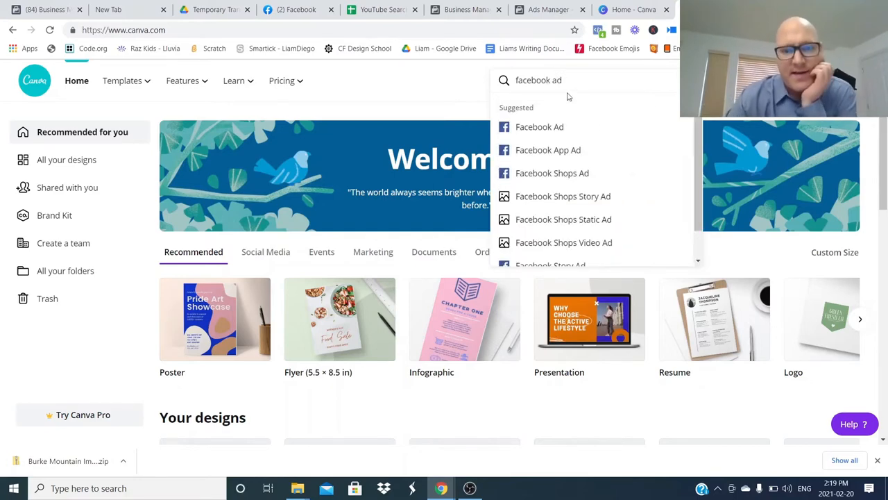
mouse_move(561, 137)
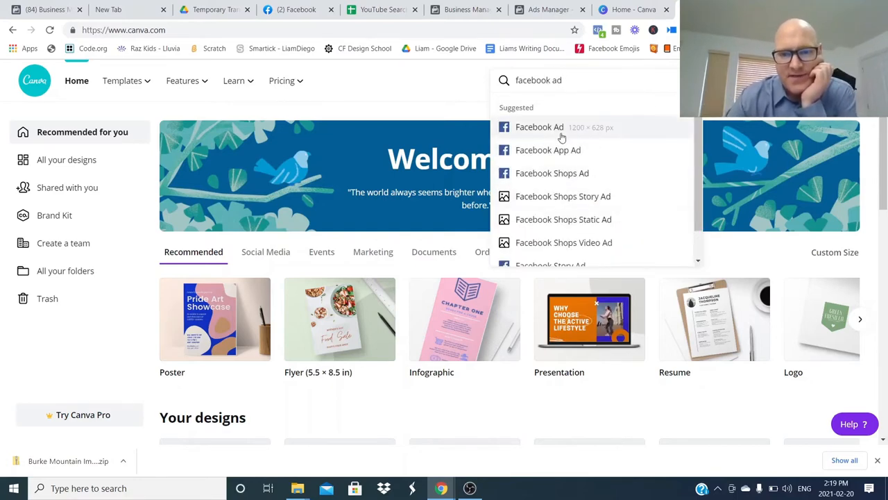
mouse_move(599, 136)
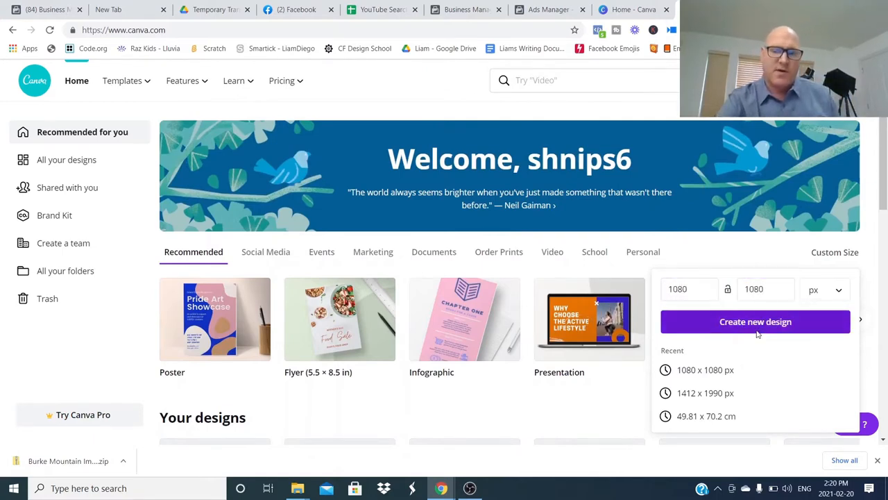
Create the blank 1080 × 1080 px design and browse the grid layouts
click(755, 321)
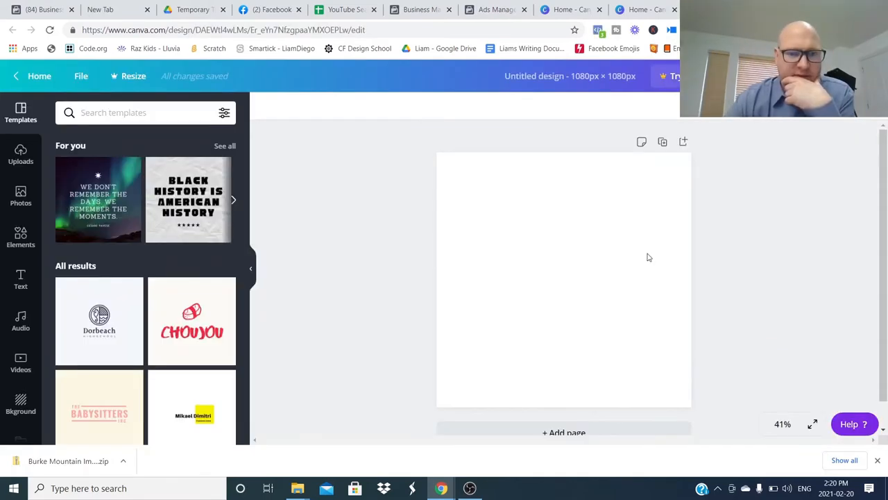
scroll(down, 3)
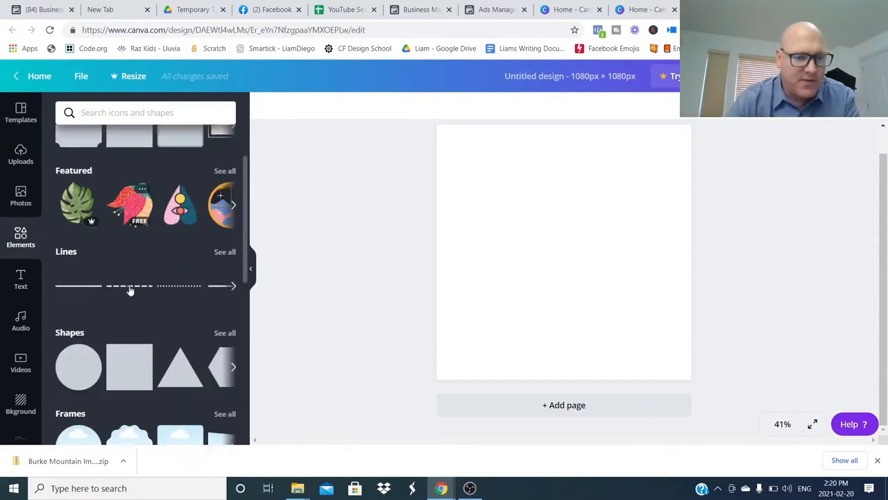
scroll(down, 3)
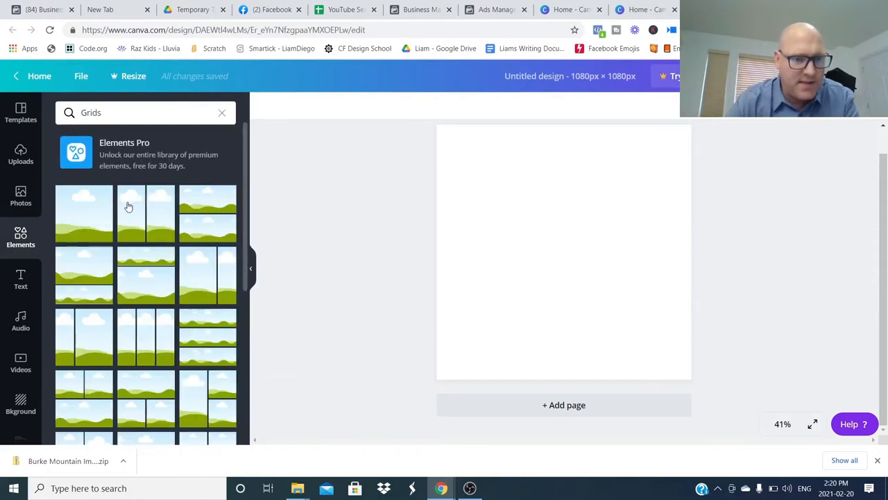
mouse_move(196, 218)
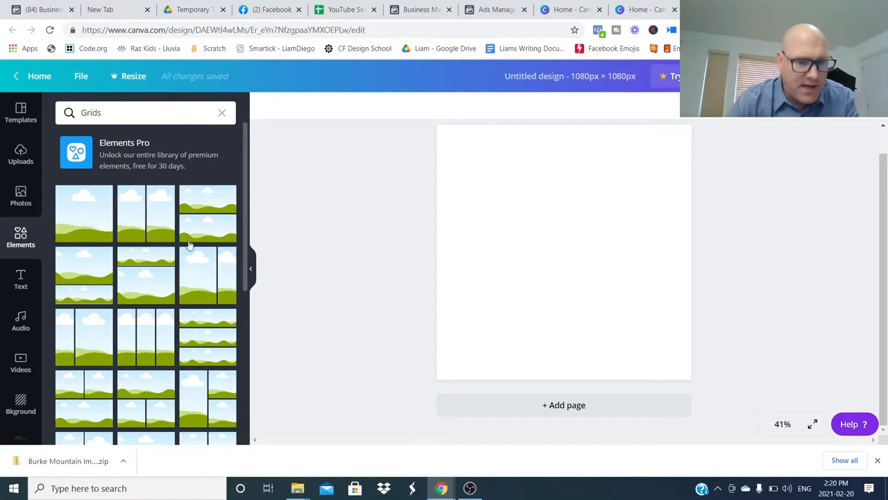
scroll(down, 3)
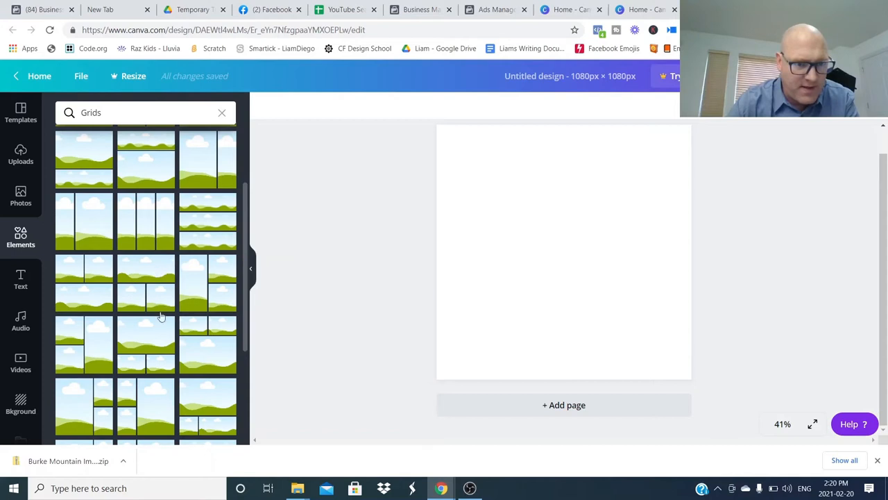
scroll(down, 3)
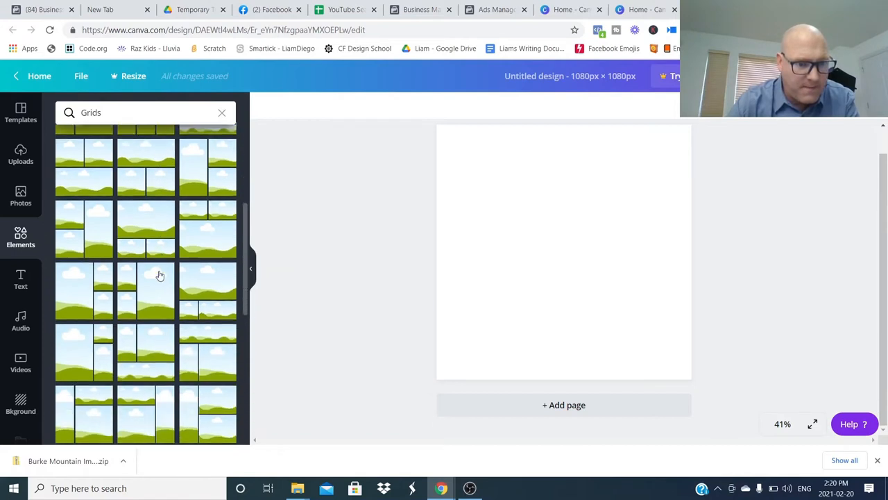
scroll(down, 3)
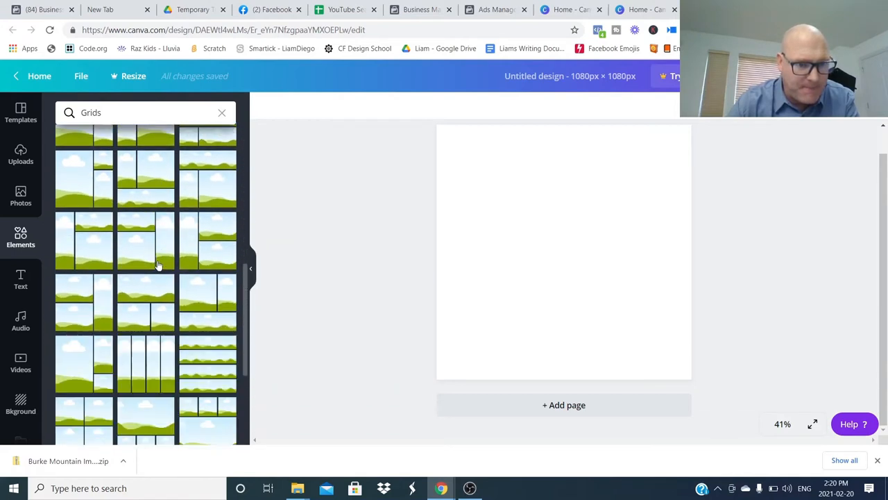
scroll(down, 3)
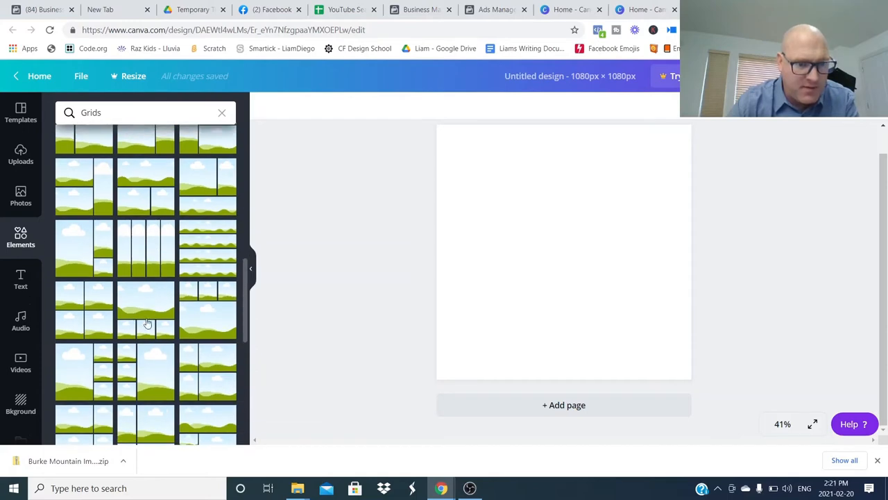
mouse_move(86, 294)
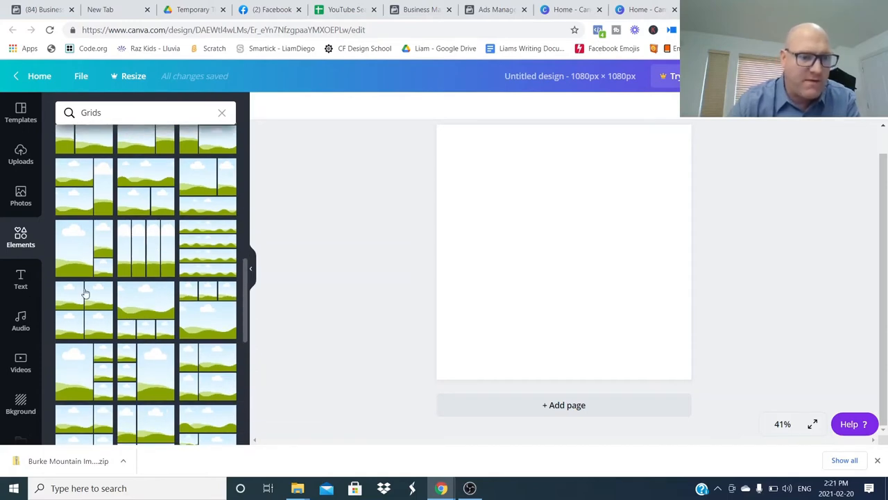
mouse_move(97, 357)
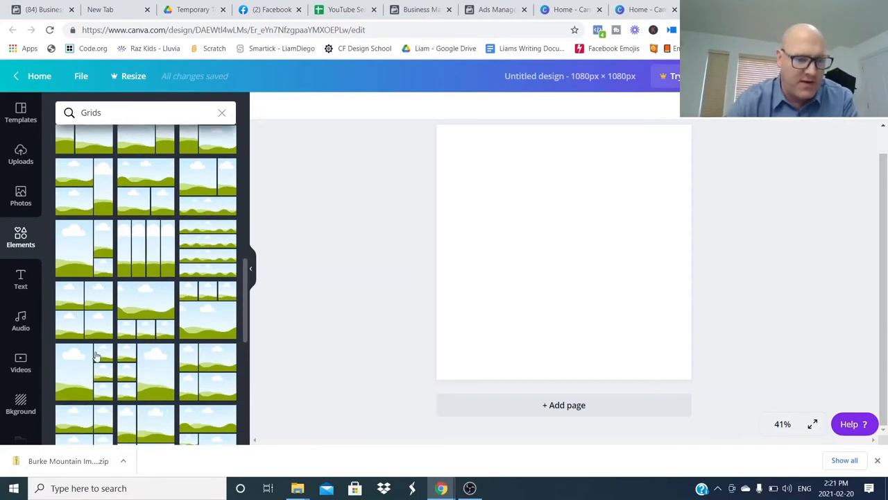
mouse_move(149, 322)
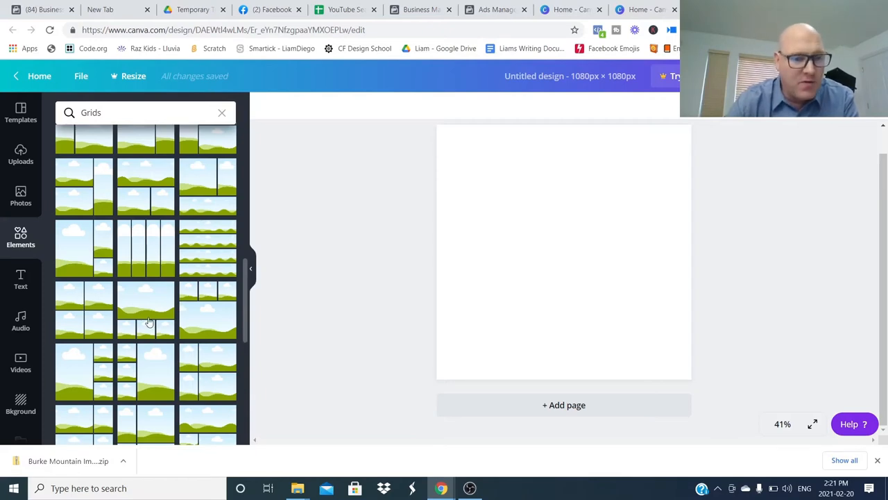
Add the one-large, three-small photo grid to the page
scroll(down, 3)
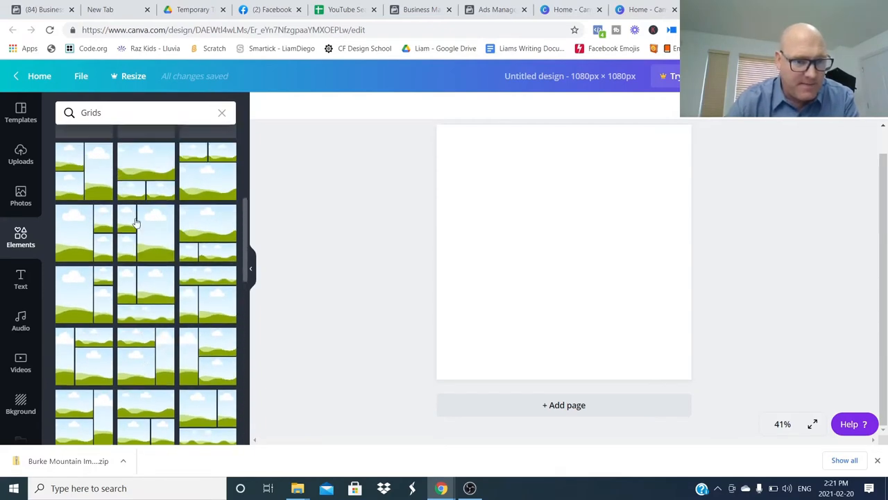
scroll(down, 3)
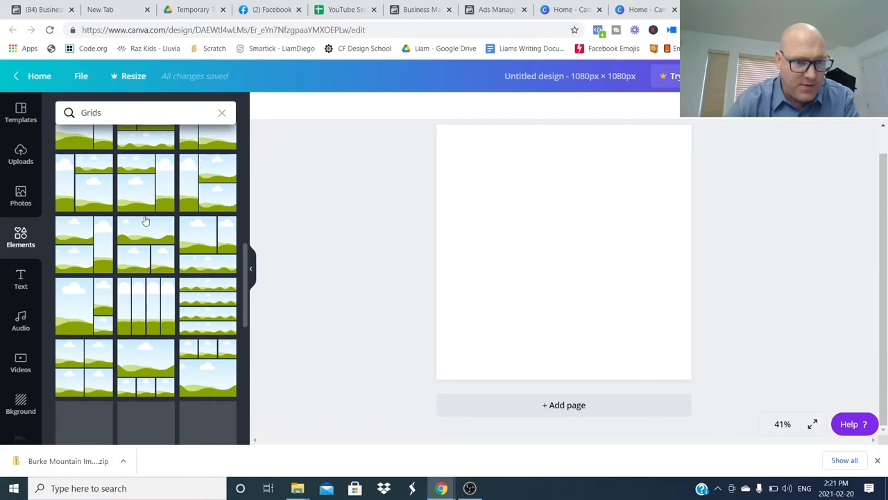
scroll(down, 3)
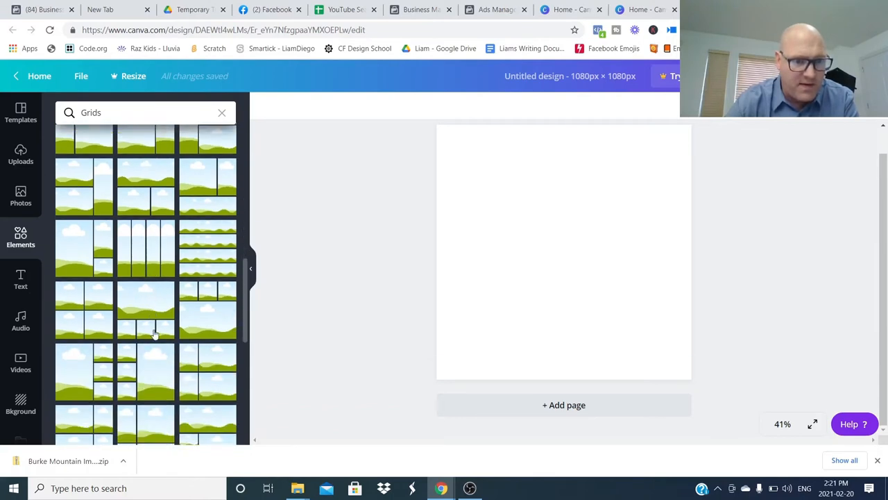
mouse_move(95, 320)
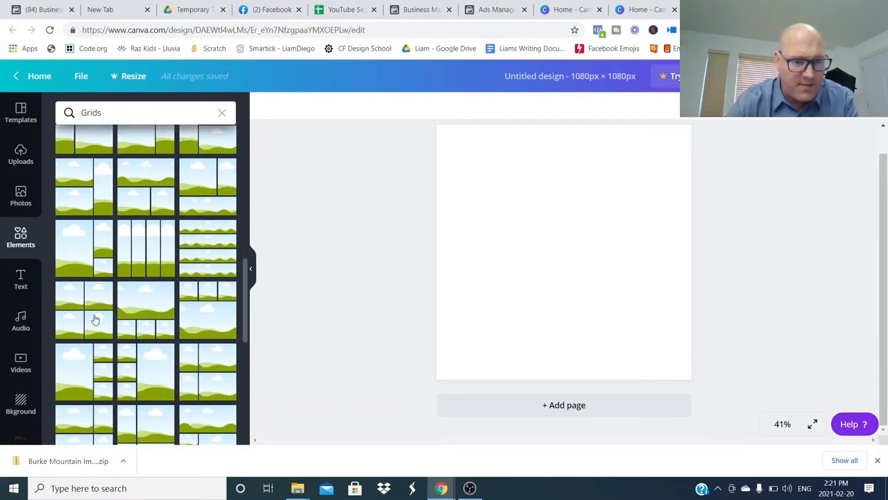
mouse_move(153, 311)
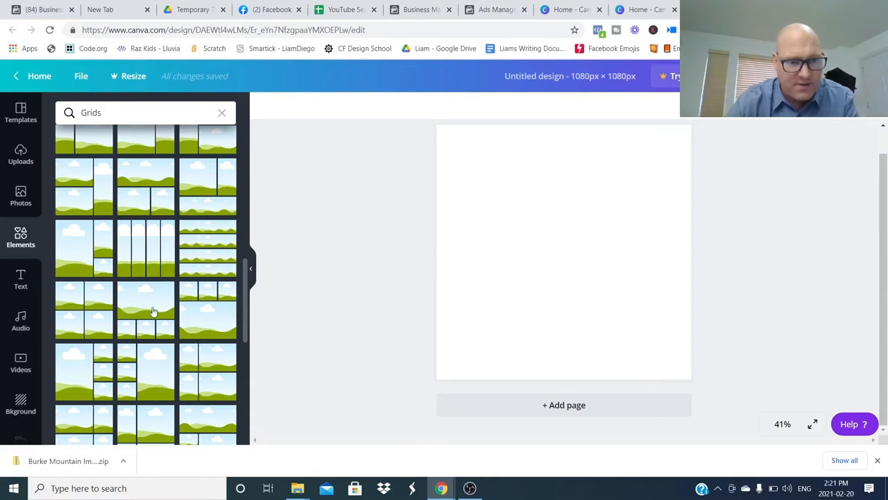
click(146, 308)
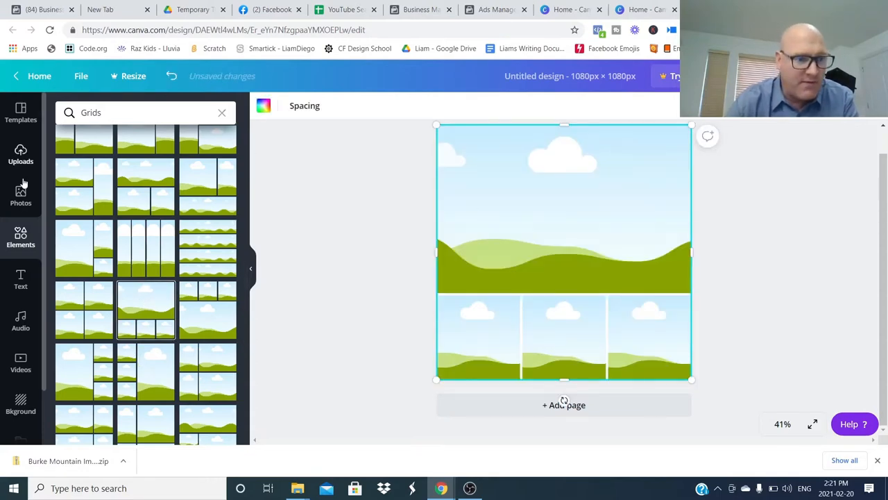
In Uploads, choose Upload media from files on the computer
click(20, 194)
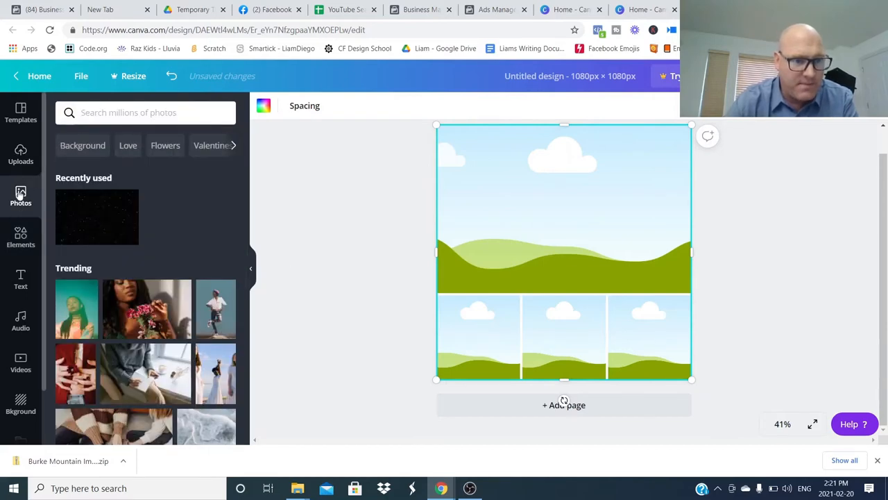
click(20, 153)
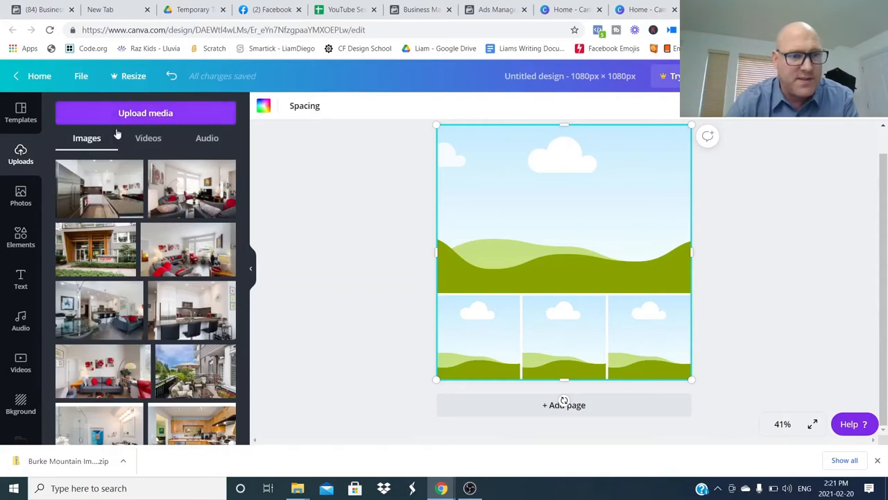
click(146, 112)
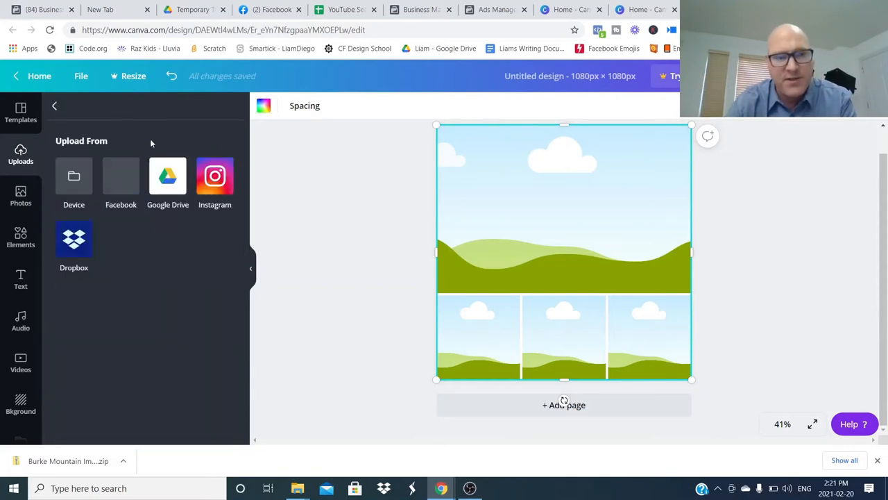
click(74, 176)
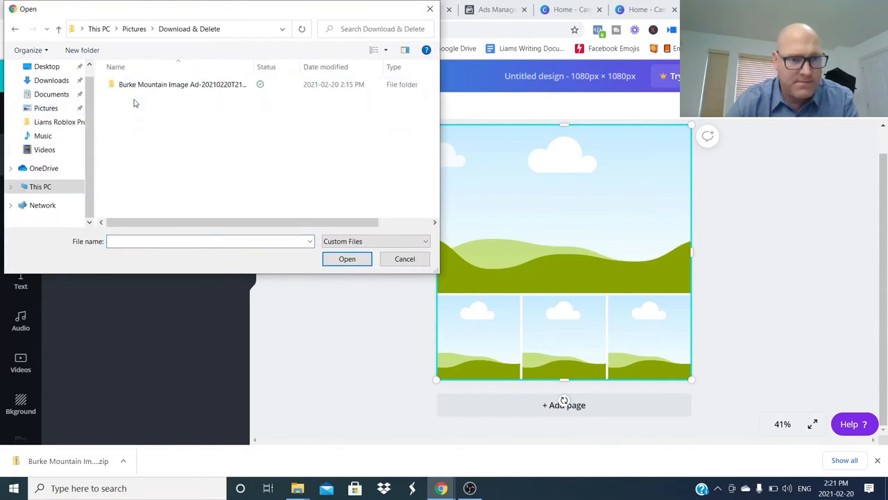
Upload the TownHome and other house photos from the Burke Mountain Image Ad folder
double_click(182, 84)
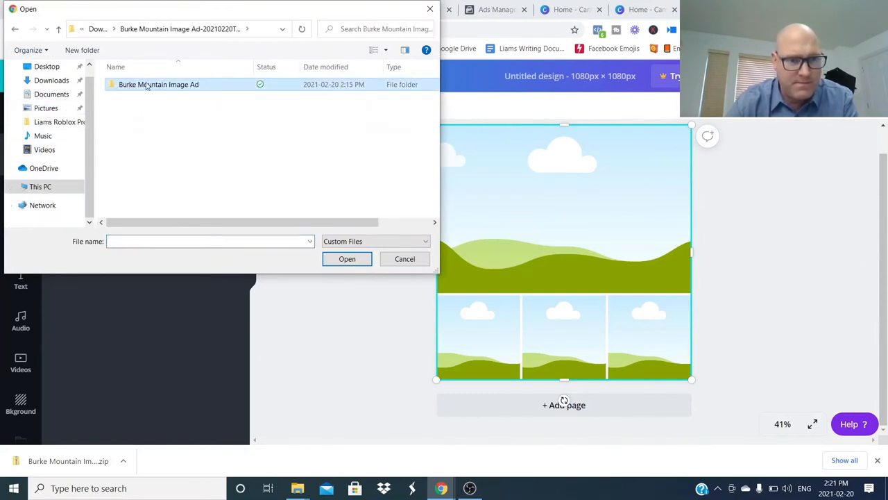
double_click(158, 84)
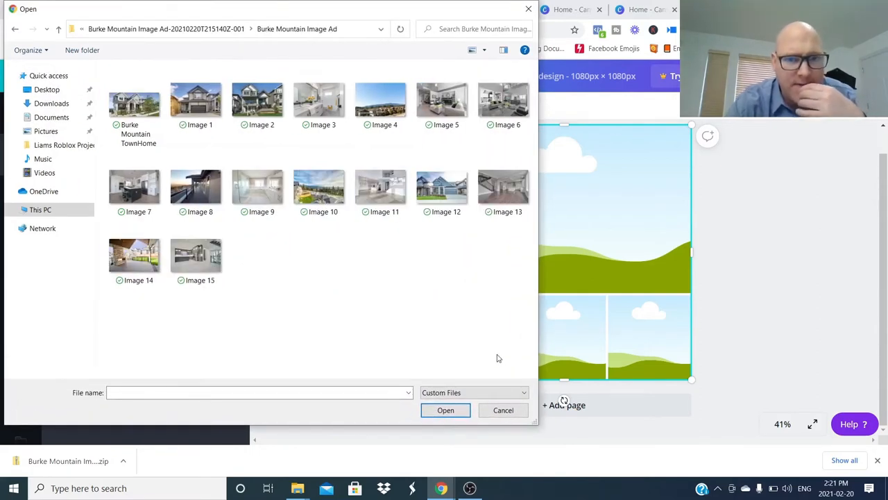
click(135, 111)
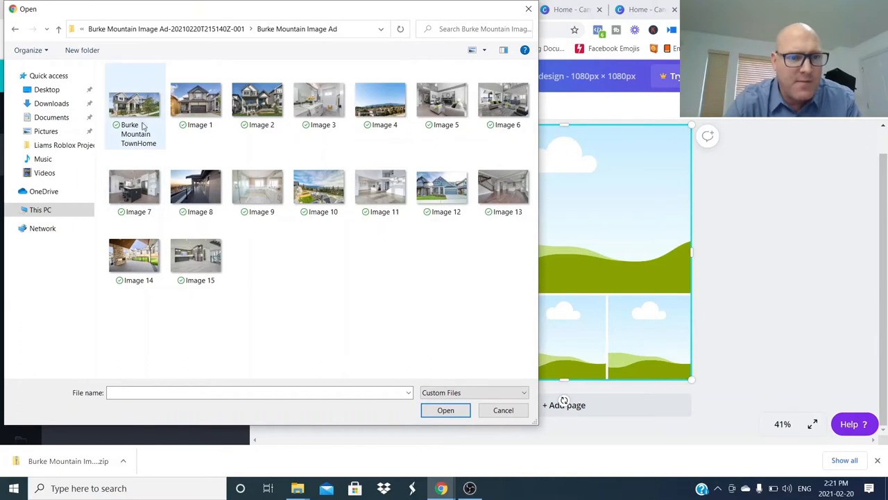
click(134, 100)
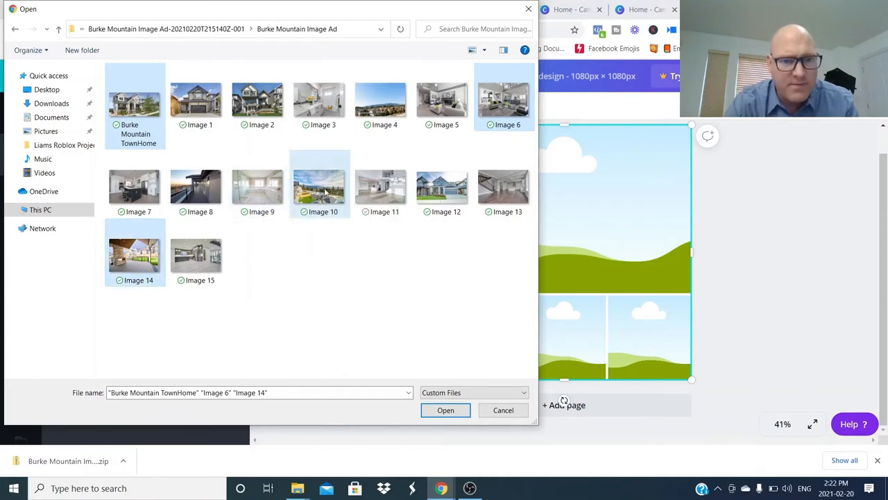
click(445, 410)
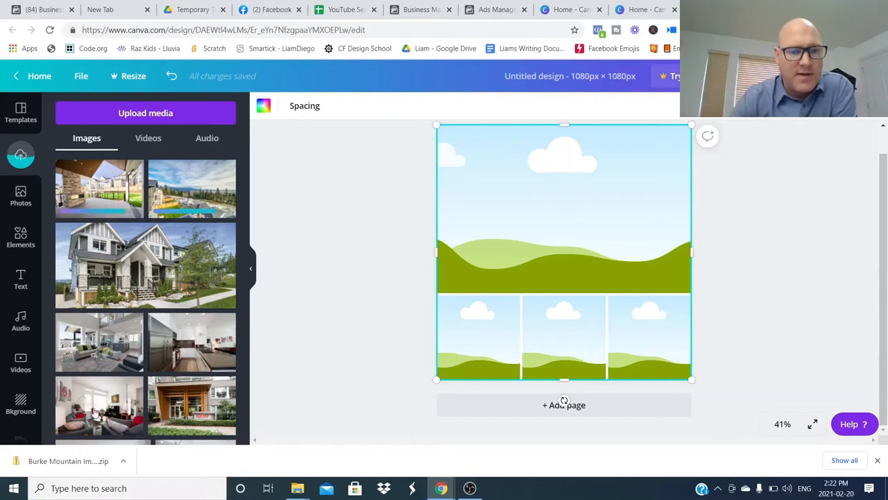
Drag an uploaded house photo into a grid cell, then clear the Grids search
drag(145, 265, 451, 270)
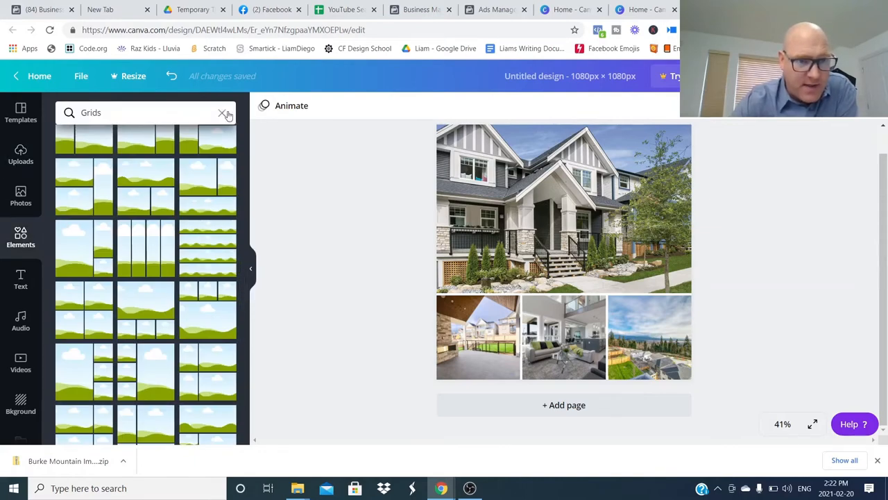
click(223, 112)
text(Shapes)
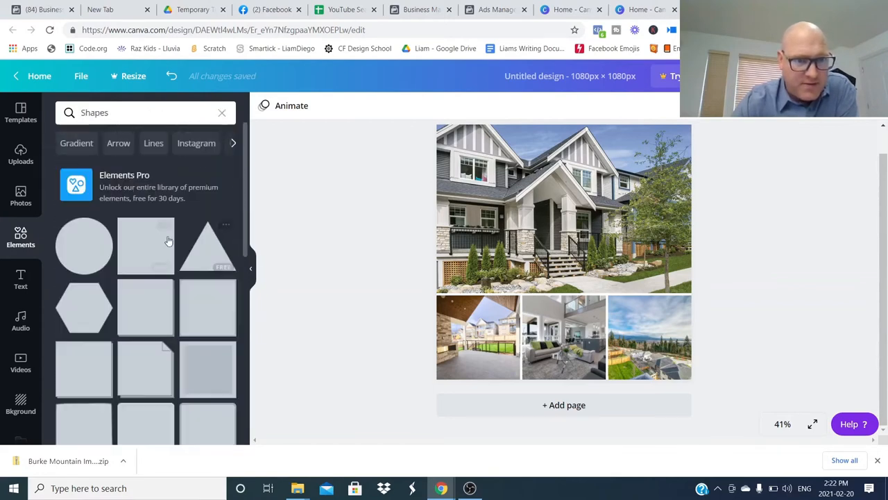
Scroll through the Shapes results of circles, squares, hearts and outlined frames
scroll(down, 3)
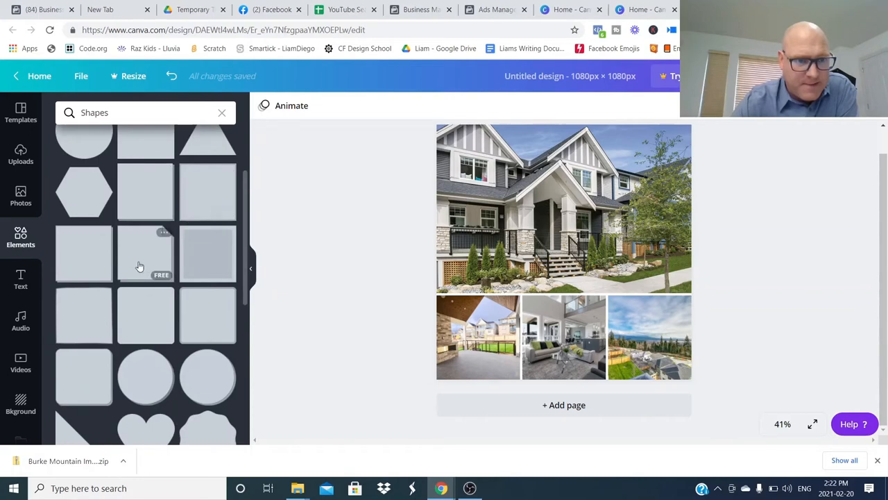
mouse_move(150, 349)
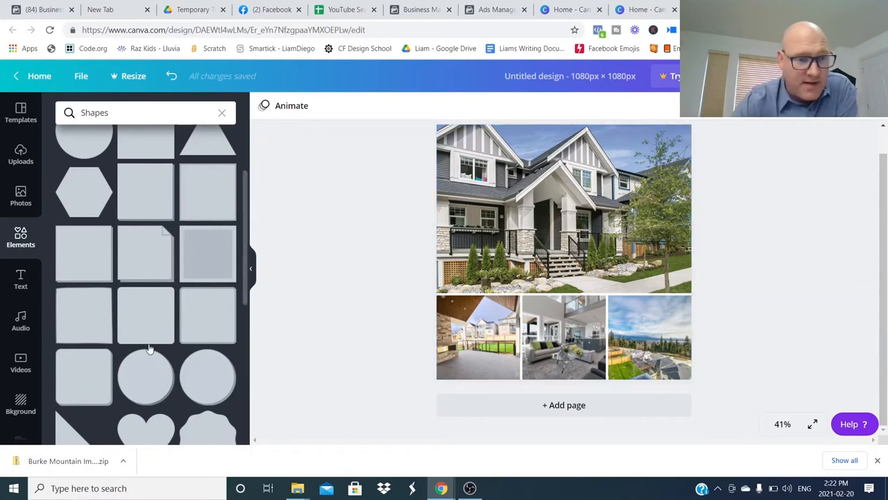
scroll(down, 3)
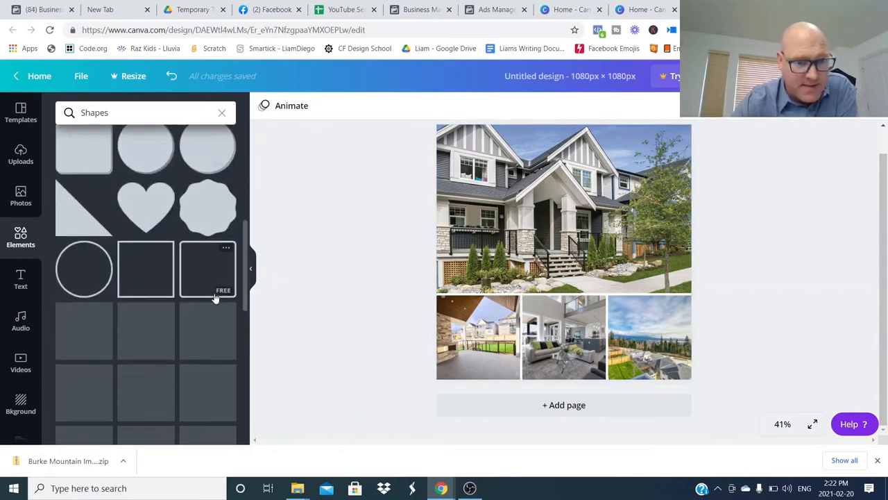
scroll(down, 3)
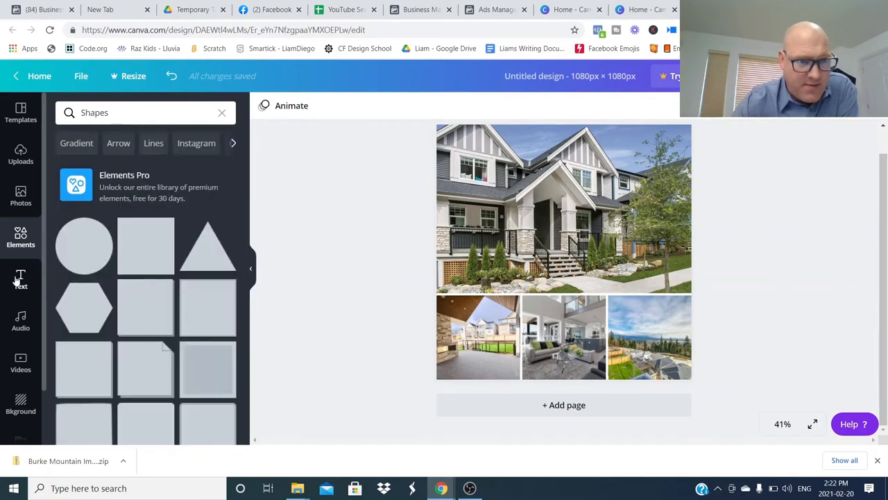
Add a heading reading 'Burke Mountain' over the townhome photo
click(20, 280)
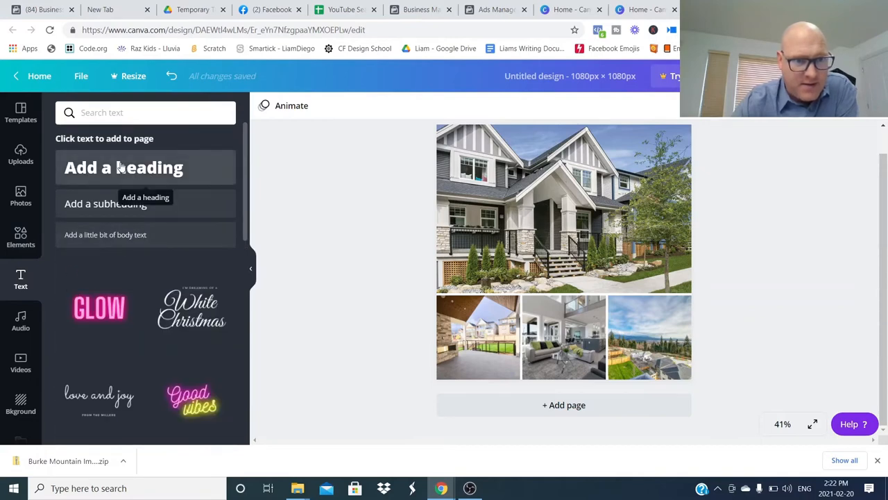
click(123, 167)
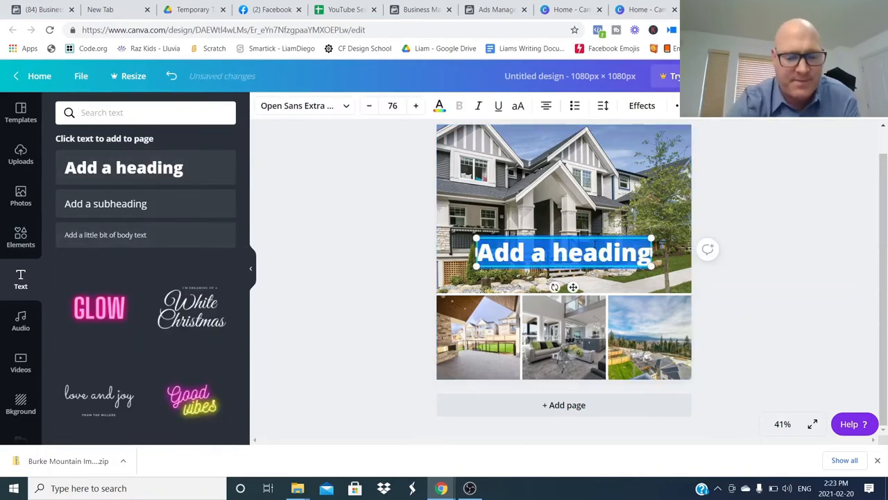
text(Burke Mountain)
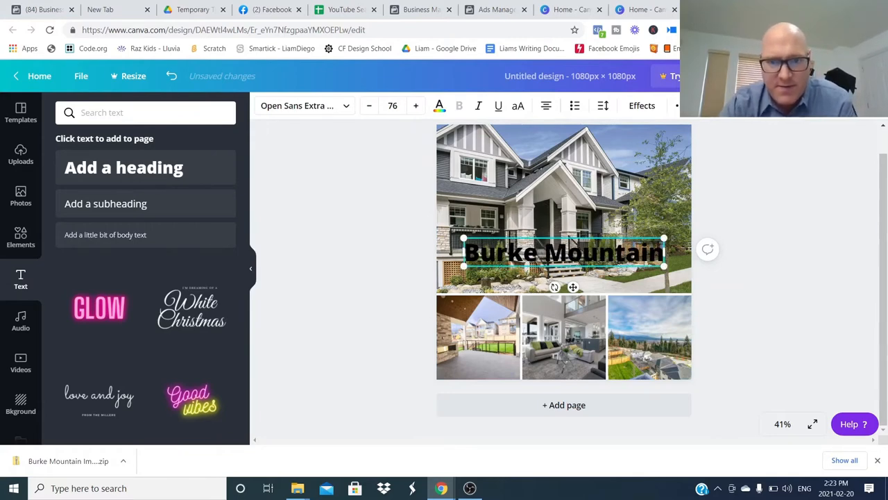
double_click(603, 252)
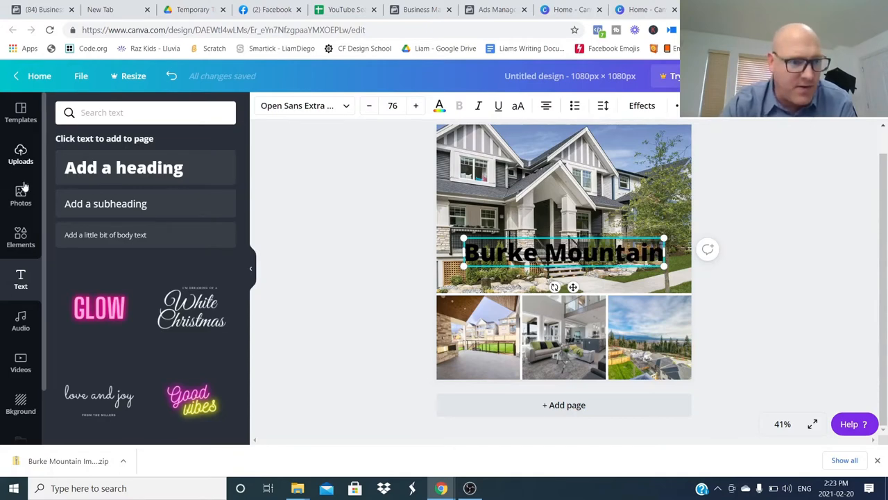
click(20, 238)
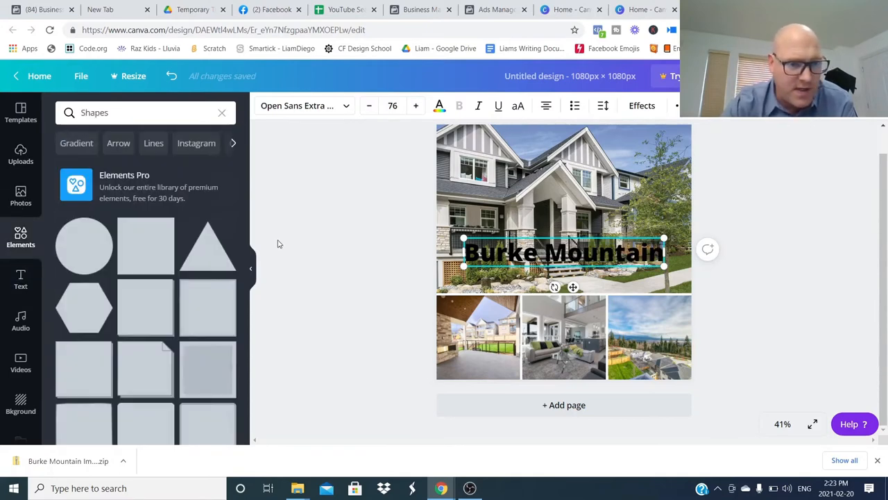
Add a hexagon, stretch it into a banner behind the heading, and make it translucent
click(83, 306)
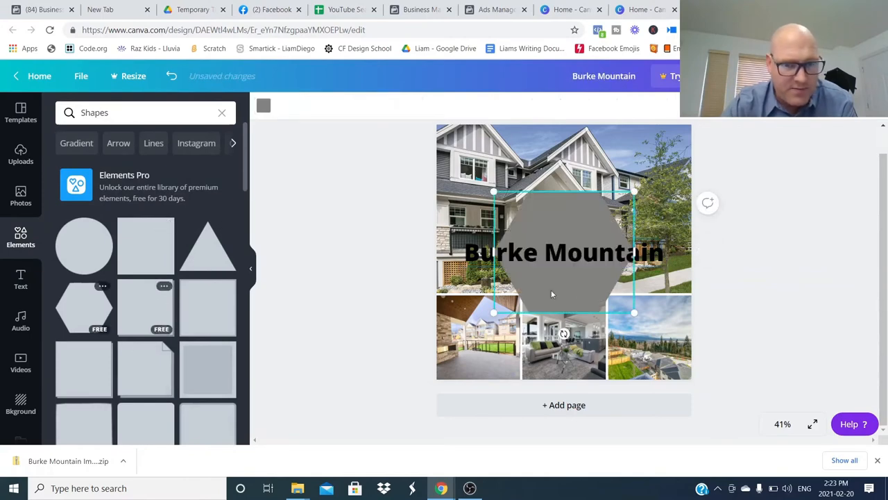
drag(633, 252, 671, 250)
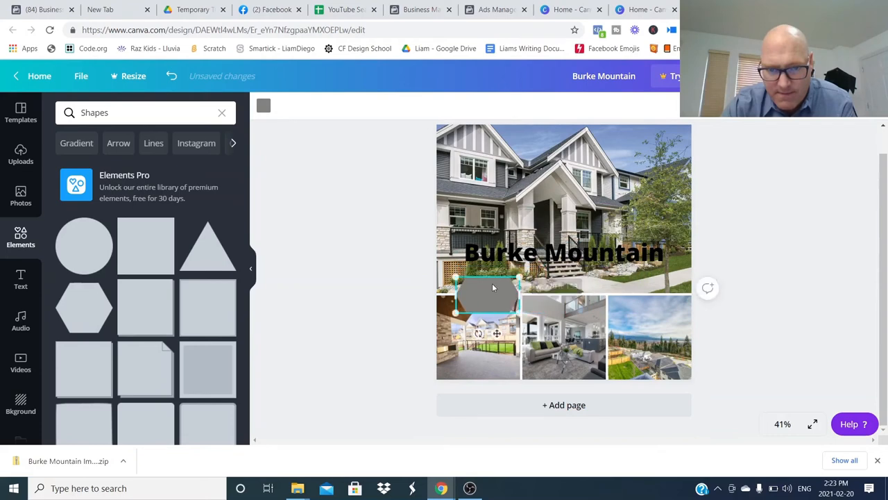
drag(488, 292, 488, 255)
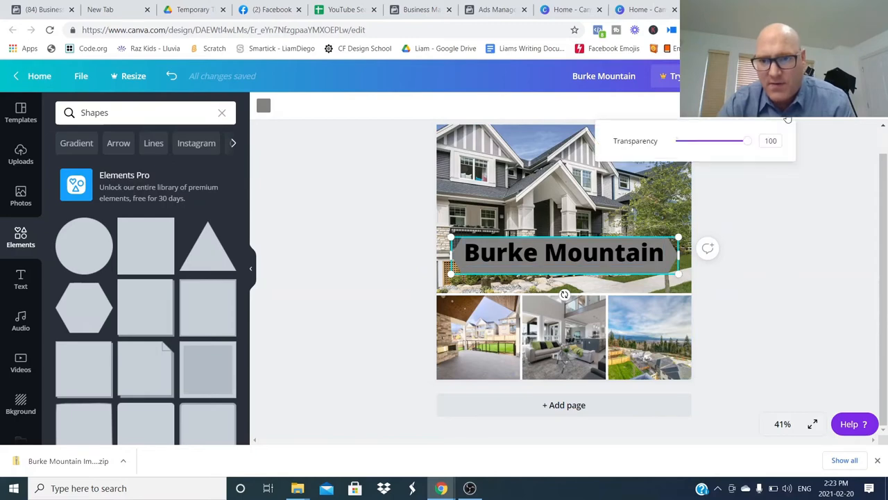
drag(748, 141, 730, 141)
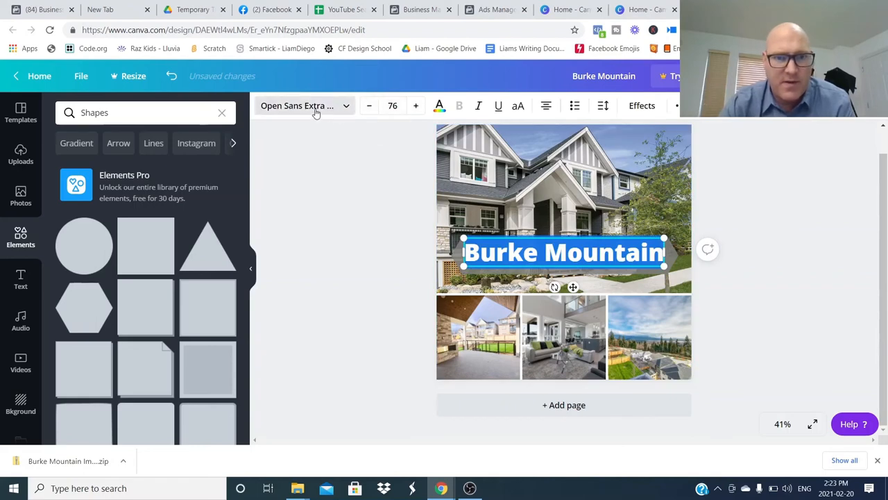
Switch the Burke Mountain heading from Alleron Regular to a serif font
click(304, 105)
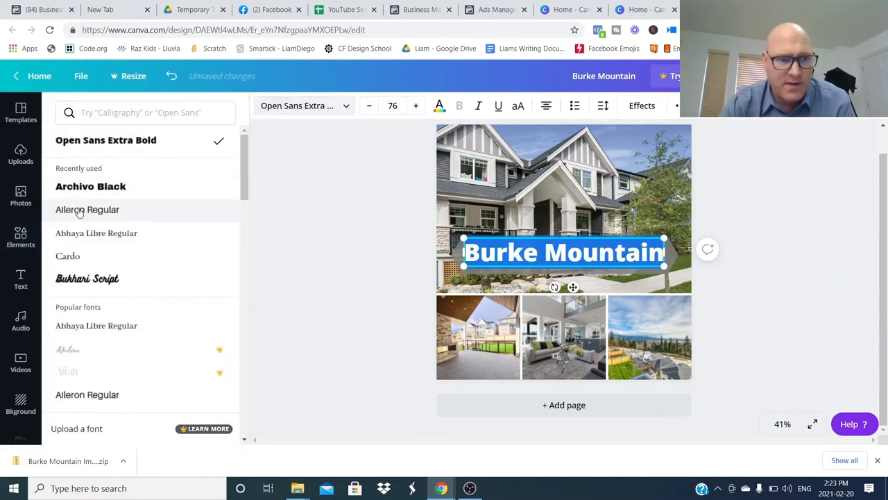
click(88, 209)
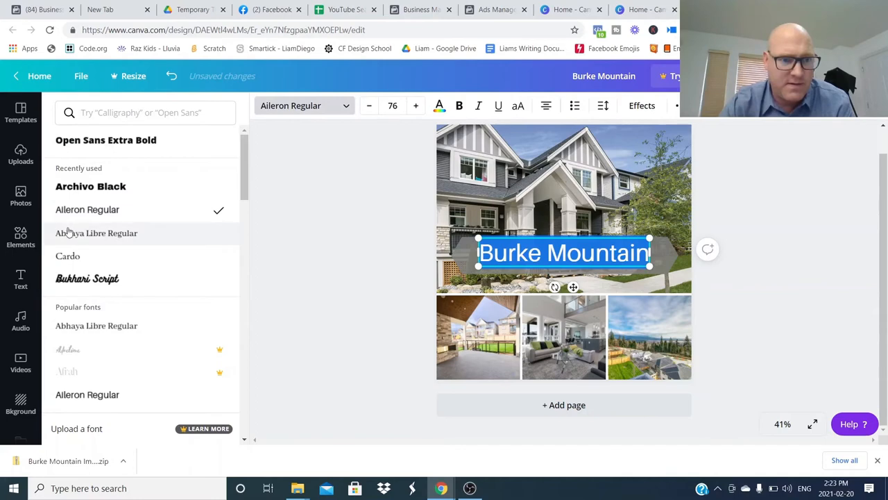
click(96, 232)
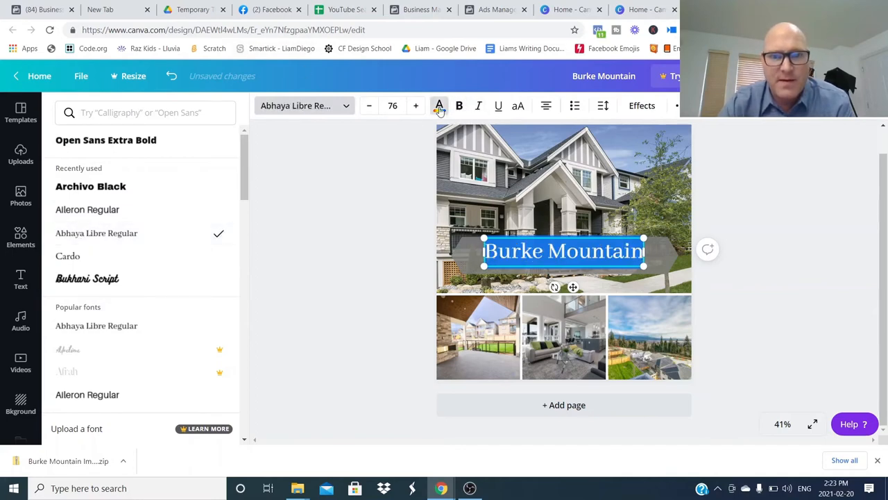
Give the Burke Mountain heading a darker text colour, then deselect to review the layout
click(439, 106)
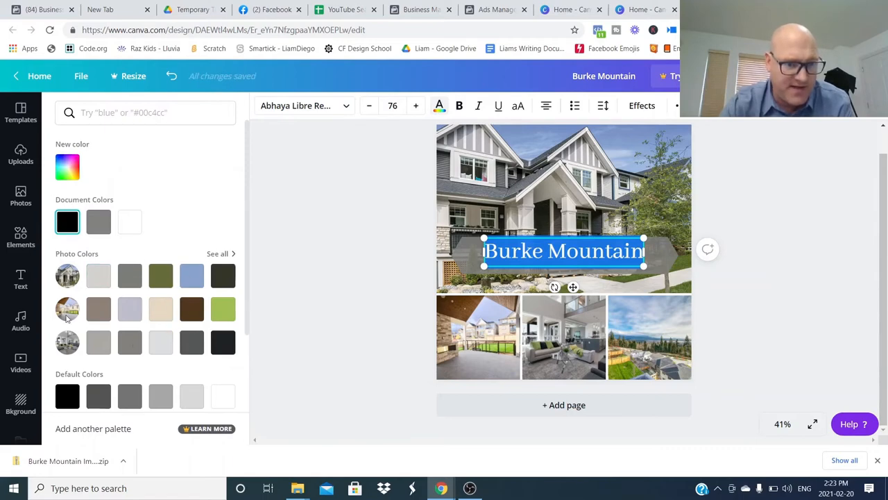
mouse_move(212, 294)
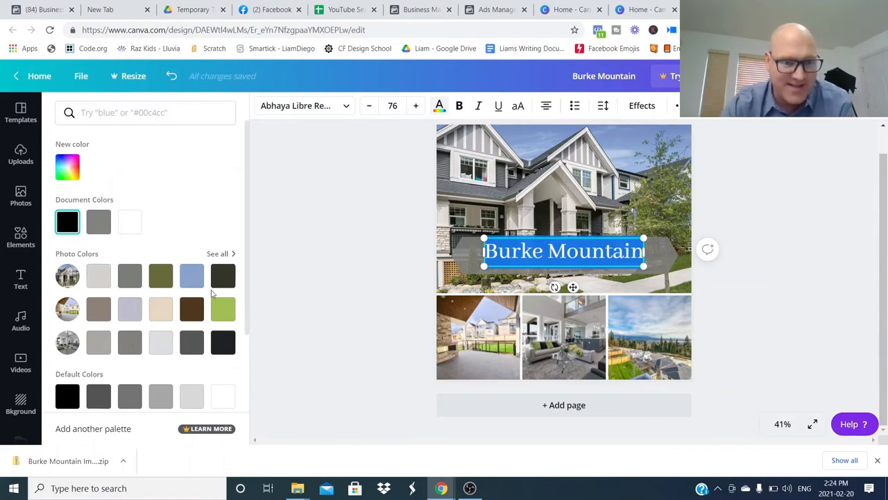
click(192, 275)
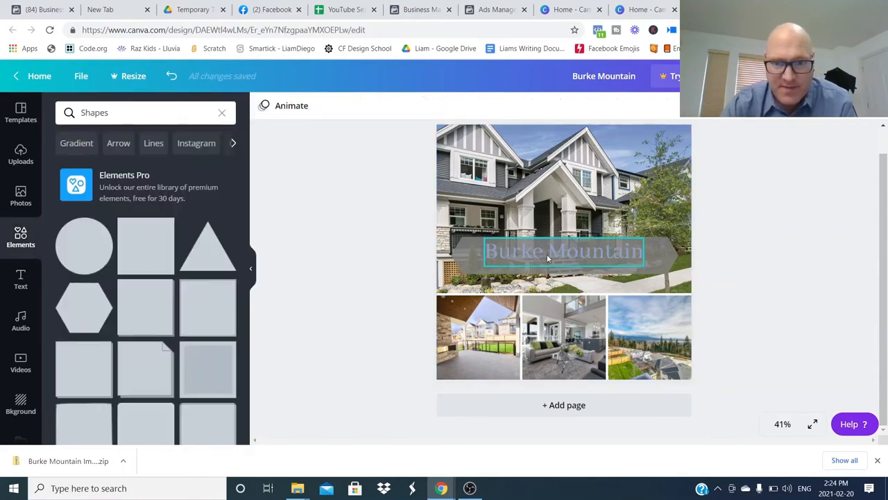
click(564, 250)
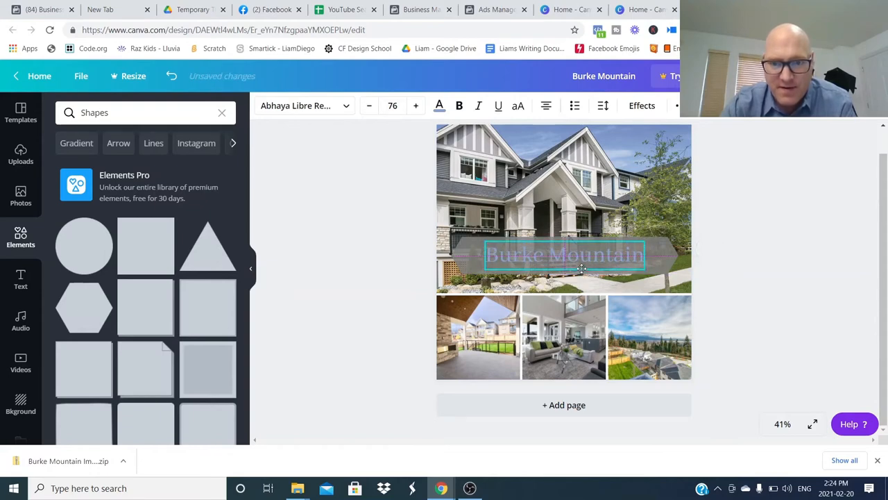
click(564, 254)
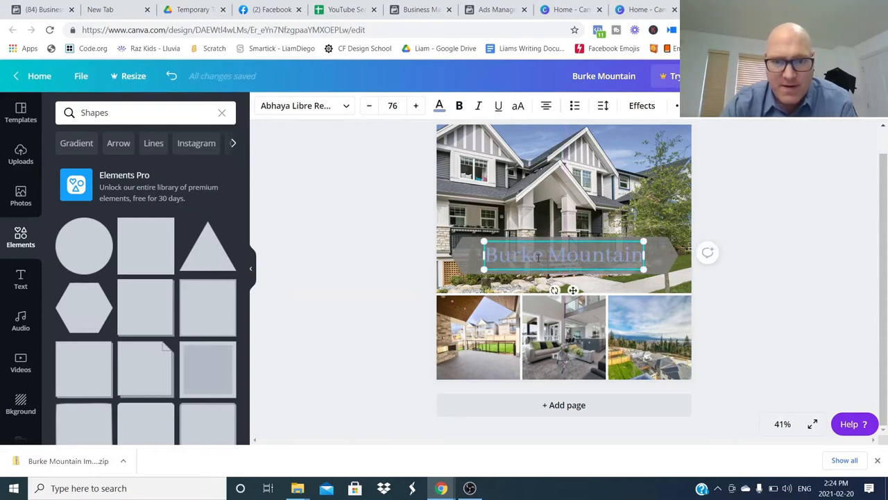
click(438, 105)
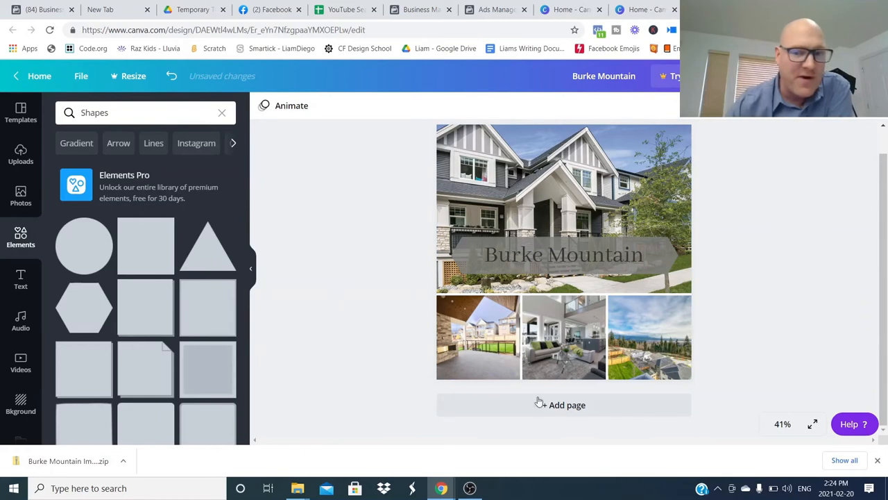
click(564, 208)
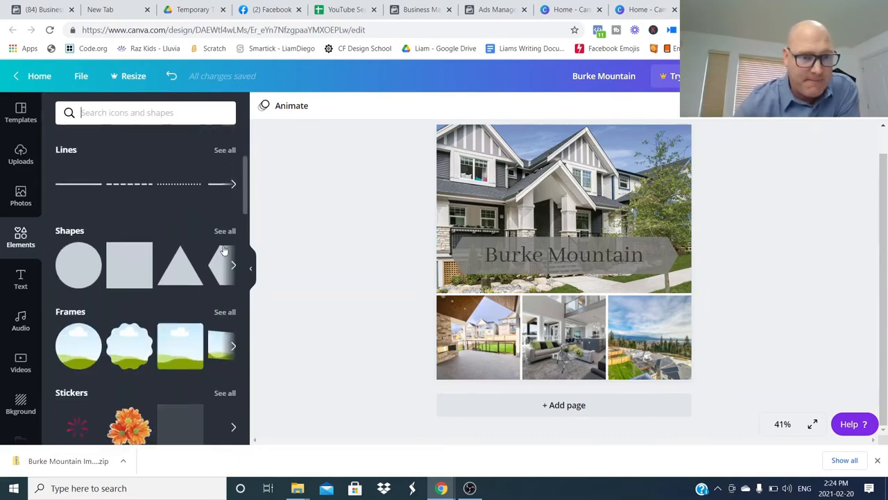
scroll(down, 3)
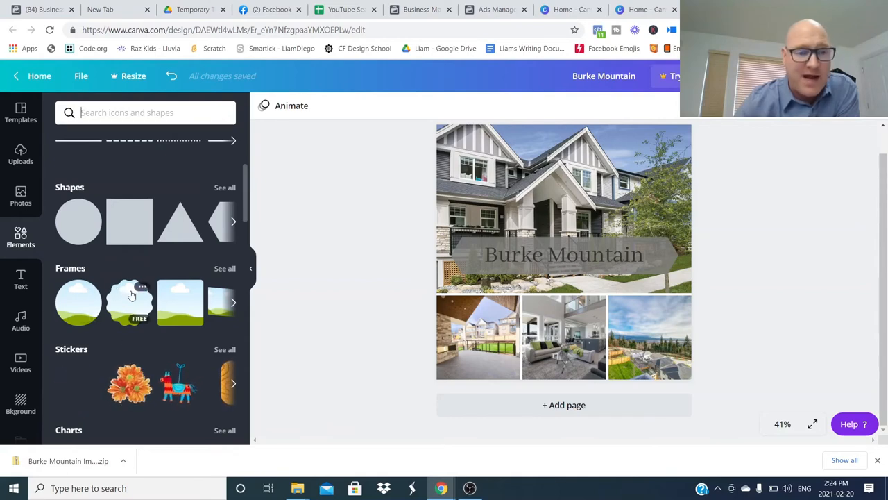
scroll(down, 3)
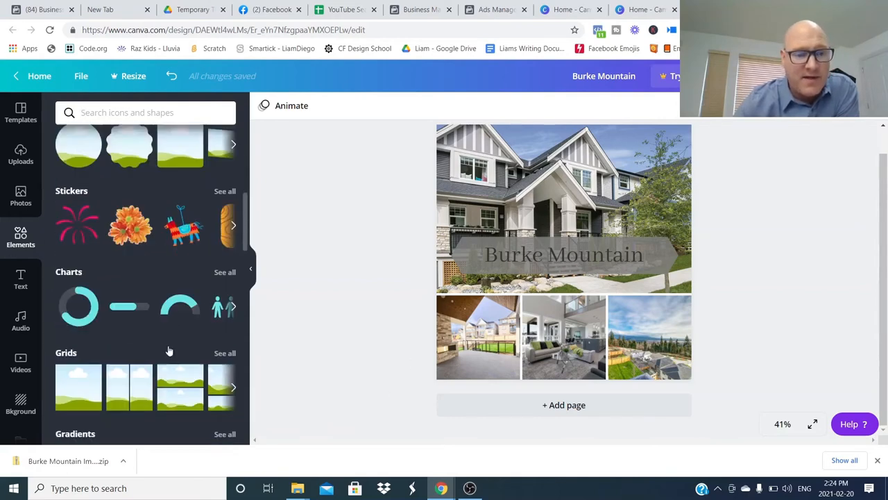
click(563, 255)
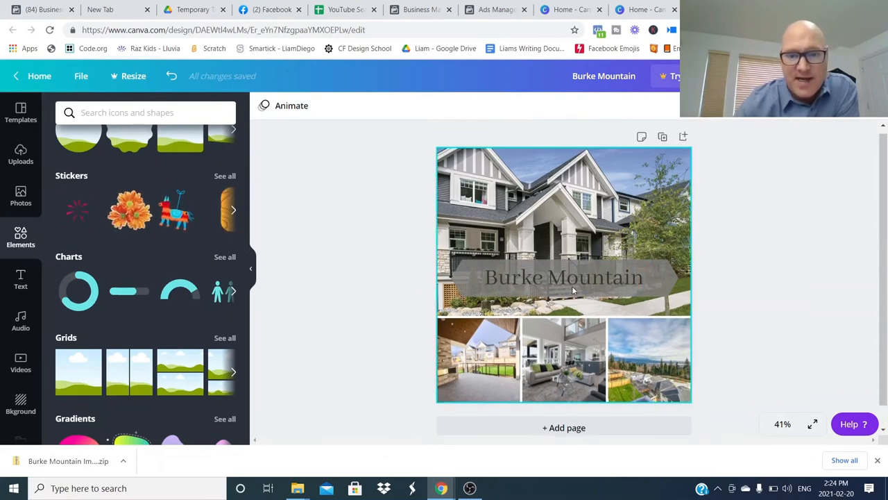
scroll(down, 3)
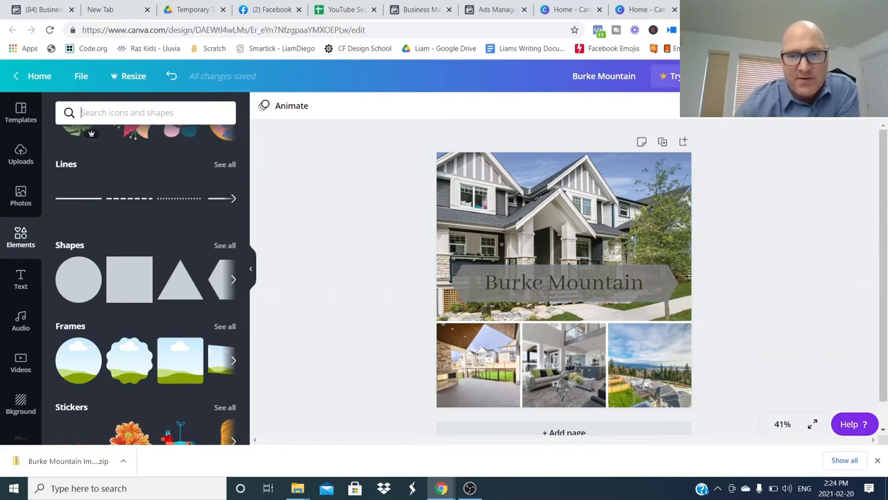
click(563, 281)
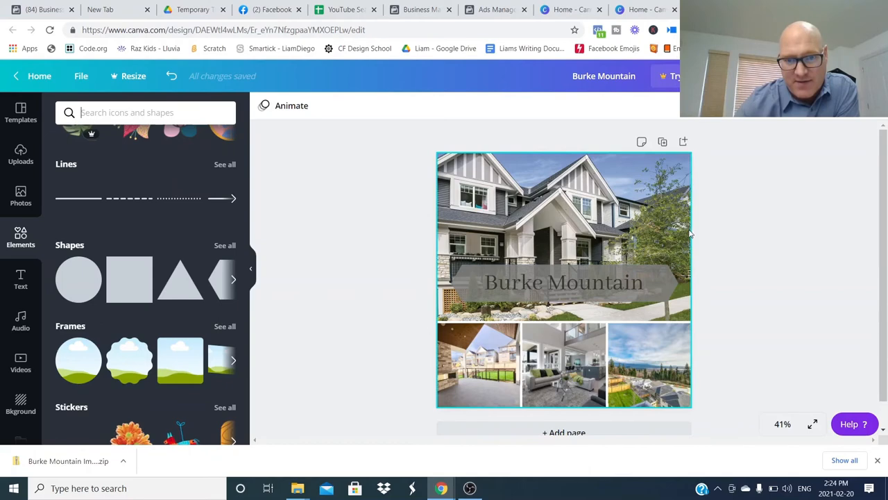
Recolour the grey banner behind the heading to light blue #5AD2F8
click(563, 281)
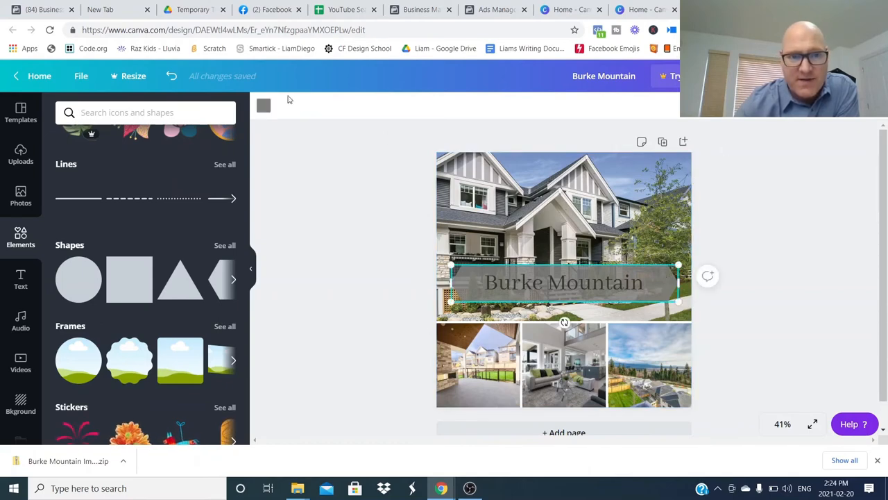
click(263, 105)
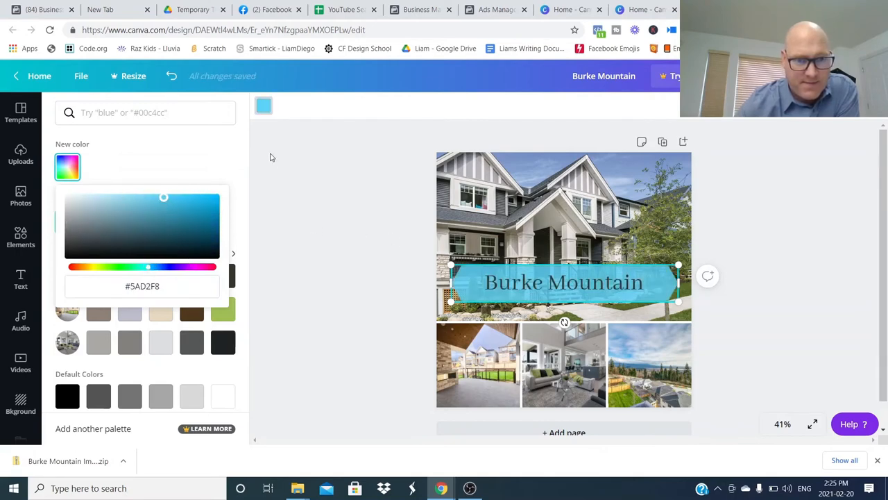
click(20, 237)
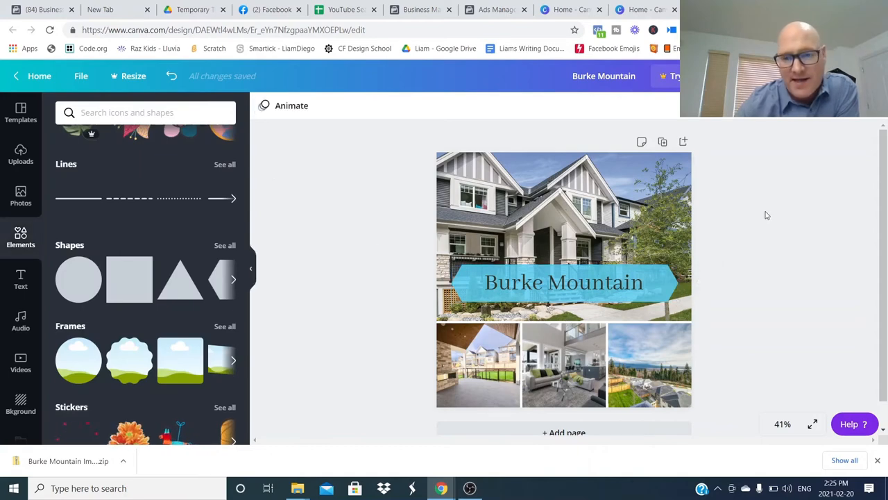
mouse_move(764, 307)
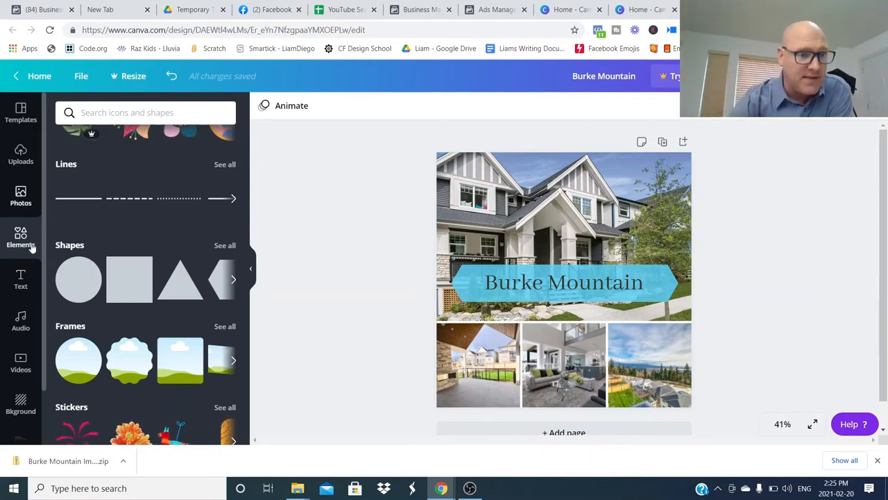
Set the blue banner's transparency to 80 so the house photo shows through
scroll(down, 3)
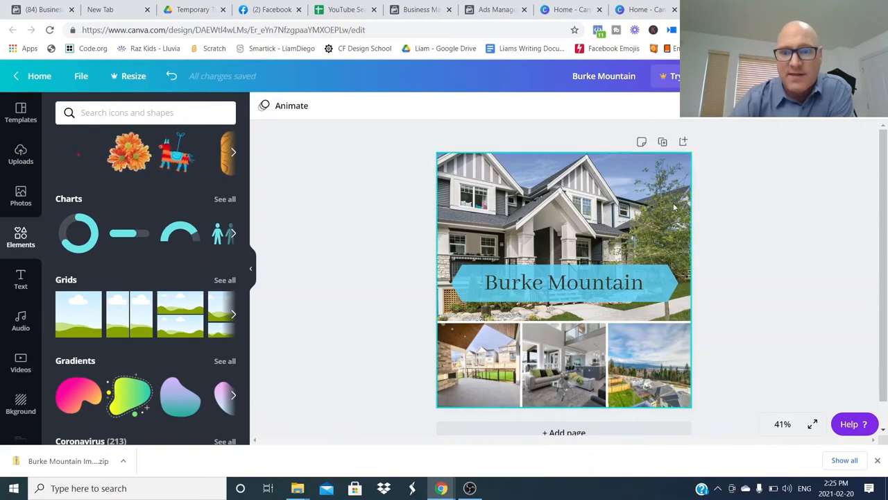
click(563, 281)
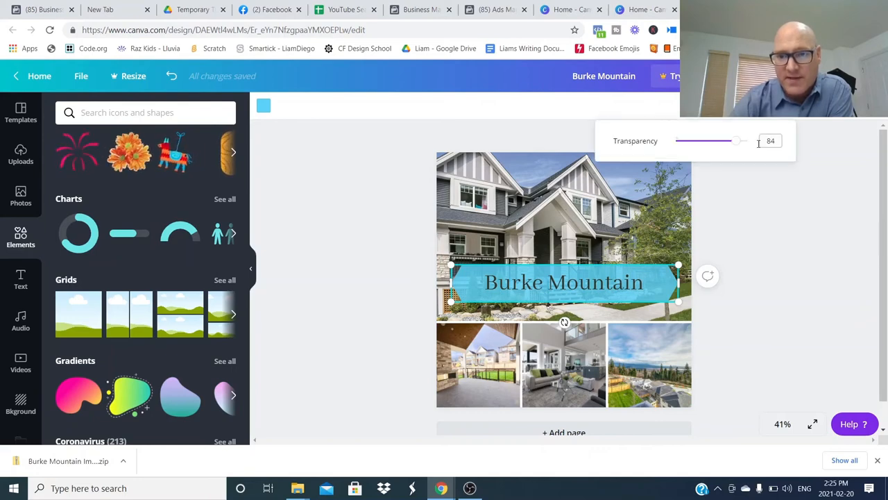
drag(735, 140, 726, 140)
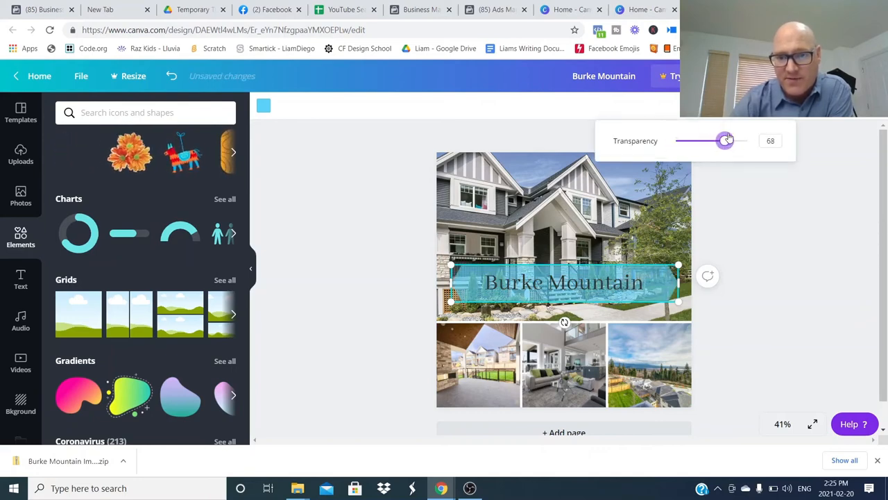
drag(726, 140, 733, 140)
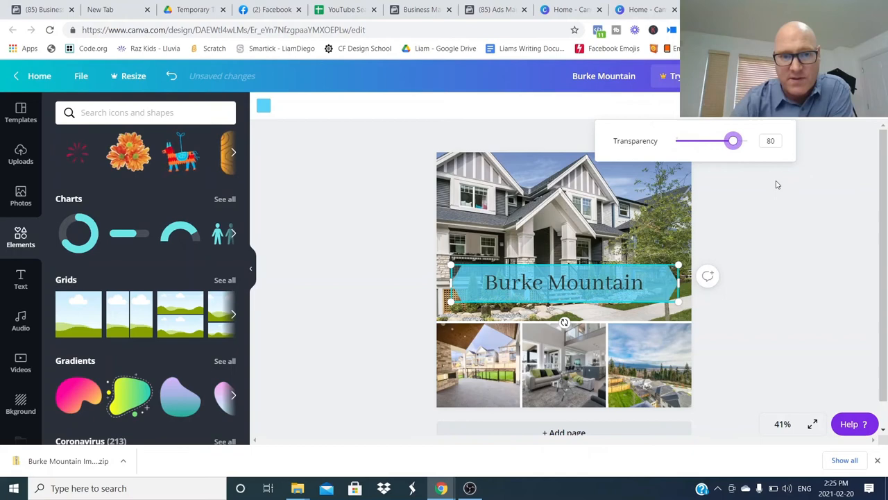
click(264, 106)
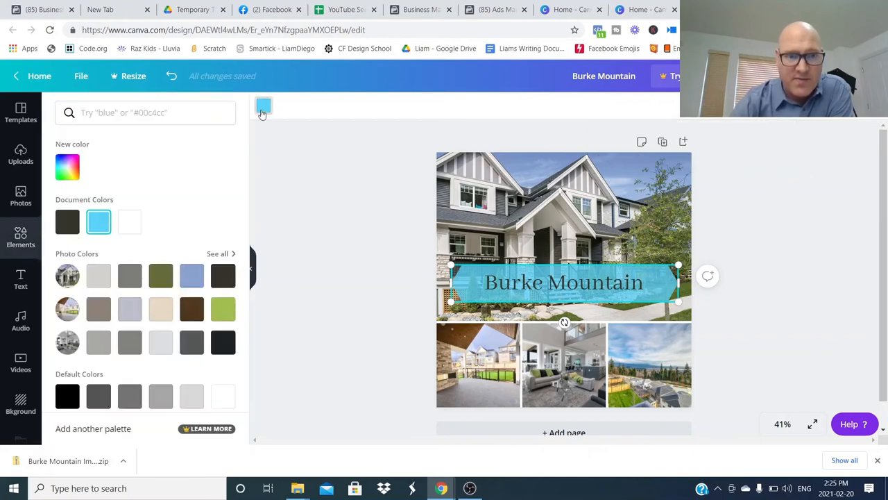
click(20, 236)
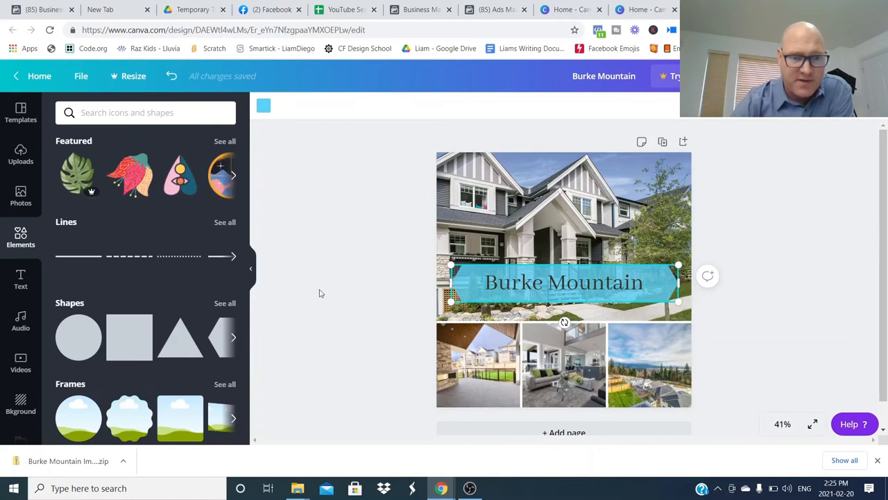
scroll(down, 3)
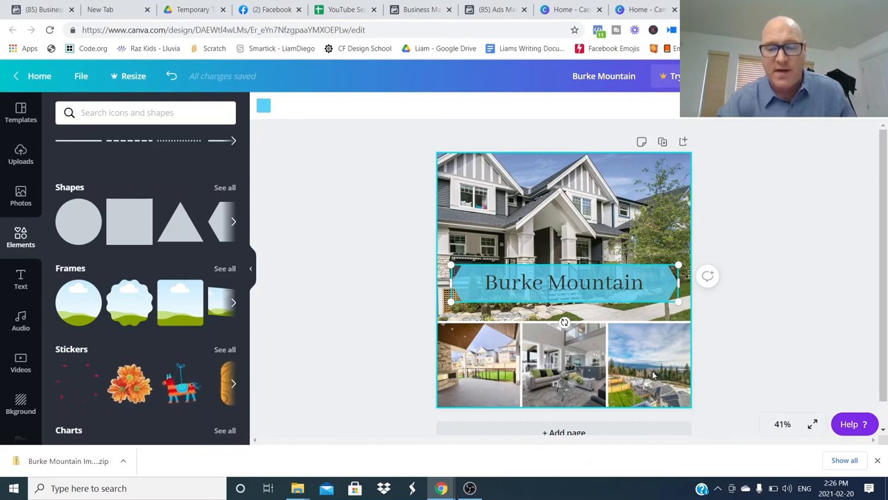
mouse_move(593, 372)
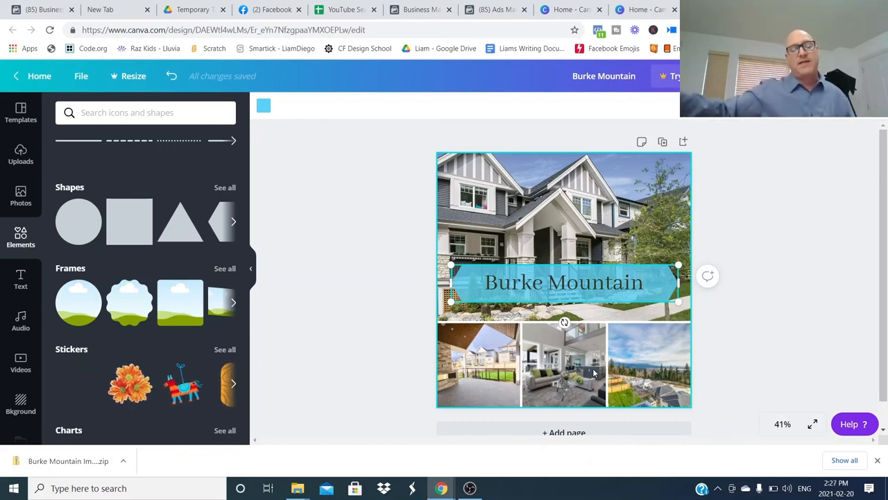